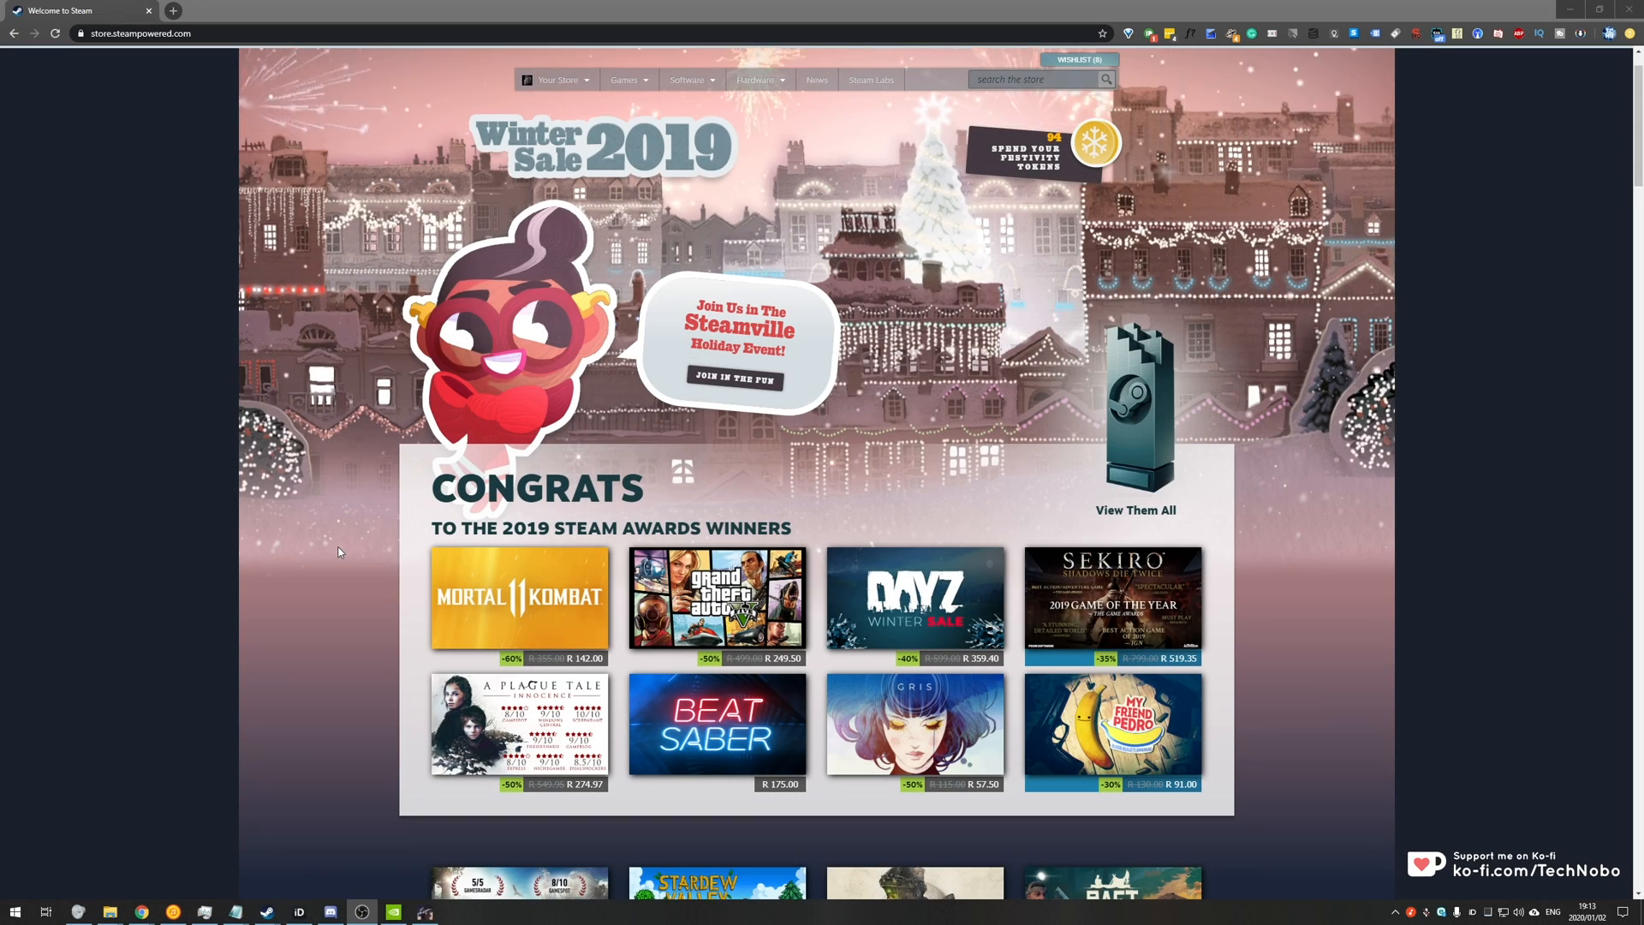
pyautogui.moveTo(1062, 161)
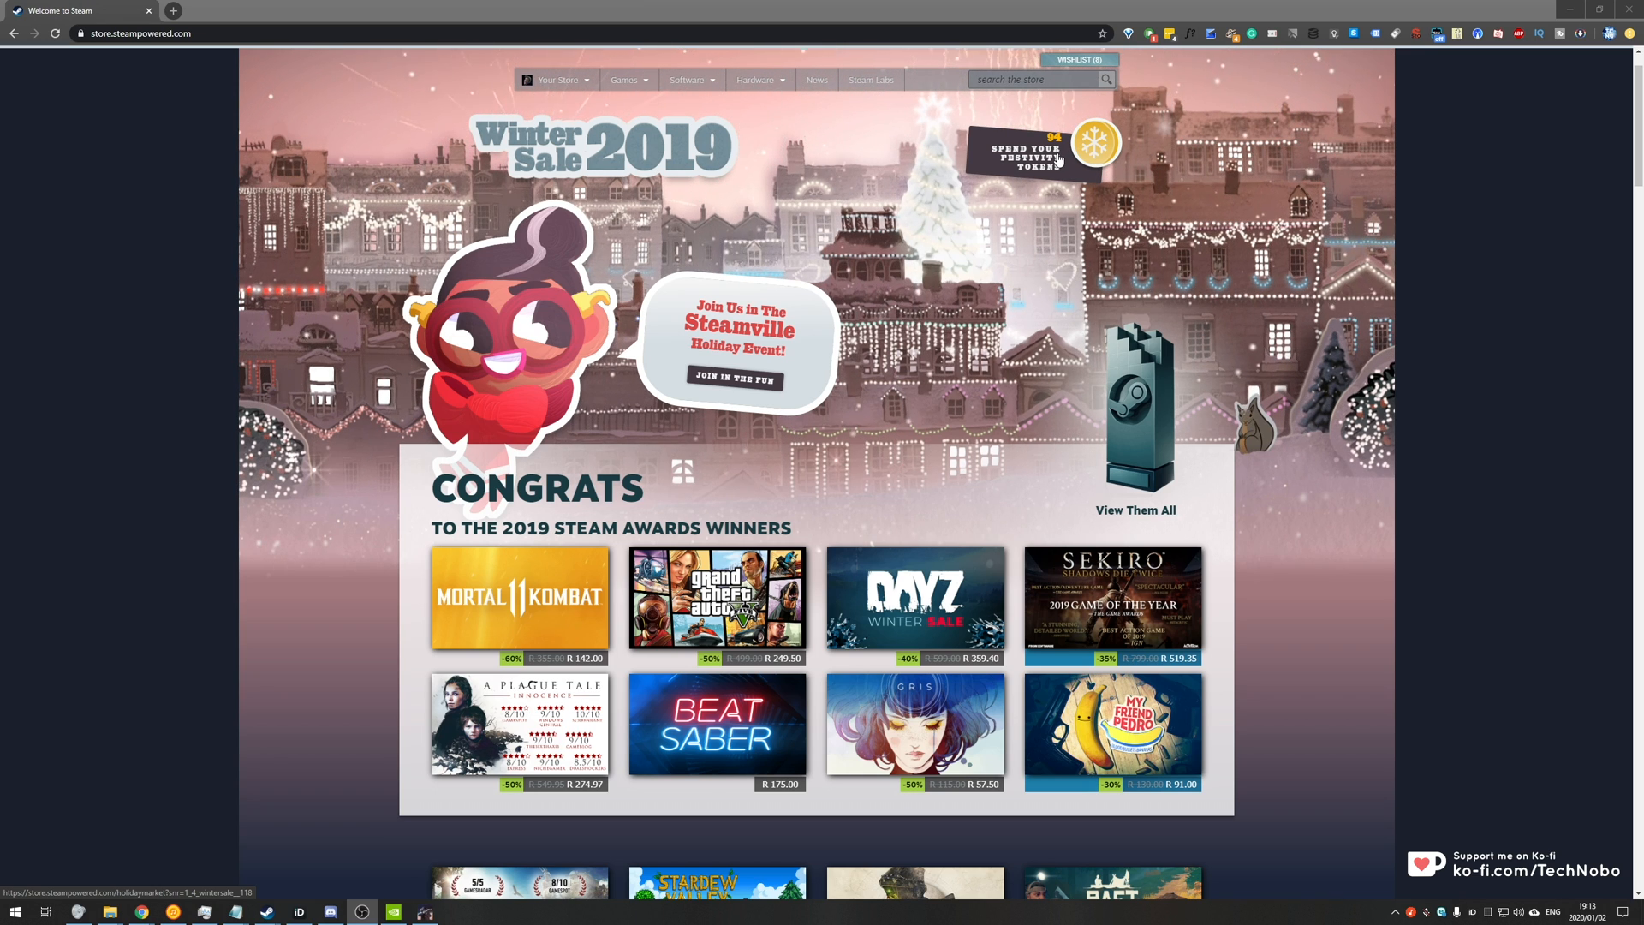
pyautogui.moveTo(730, 409)
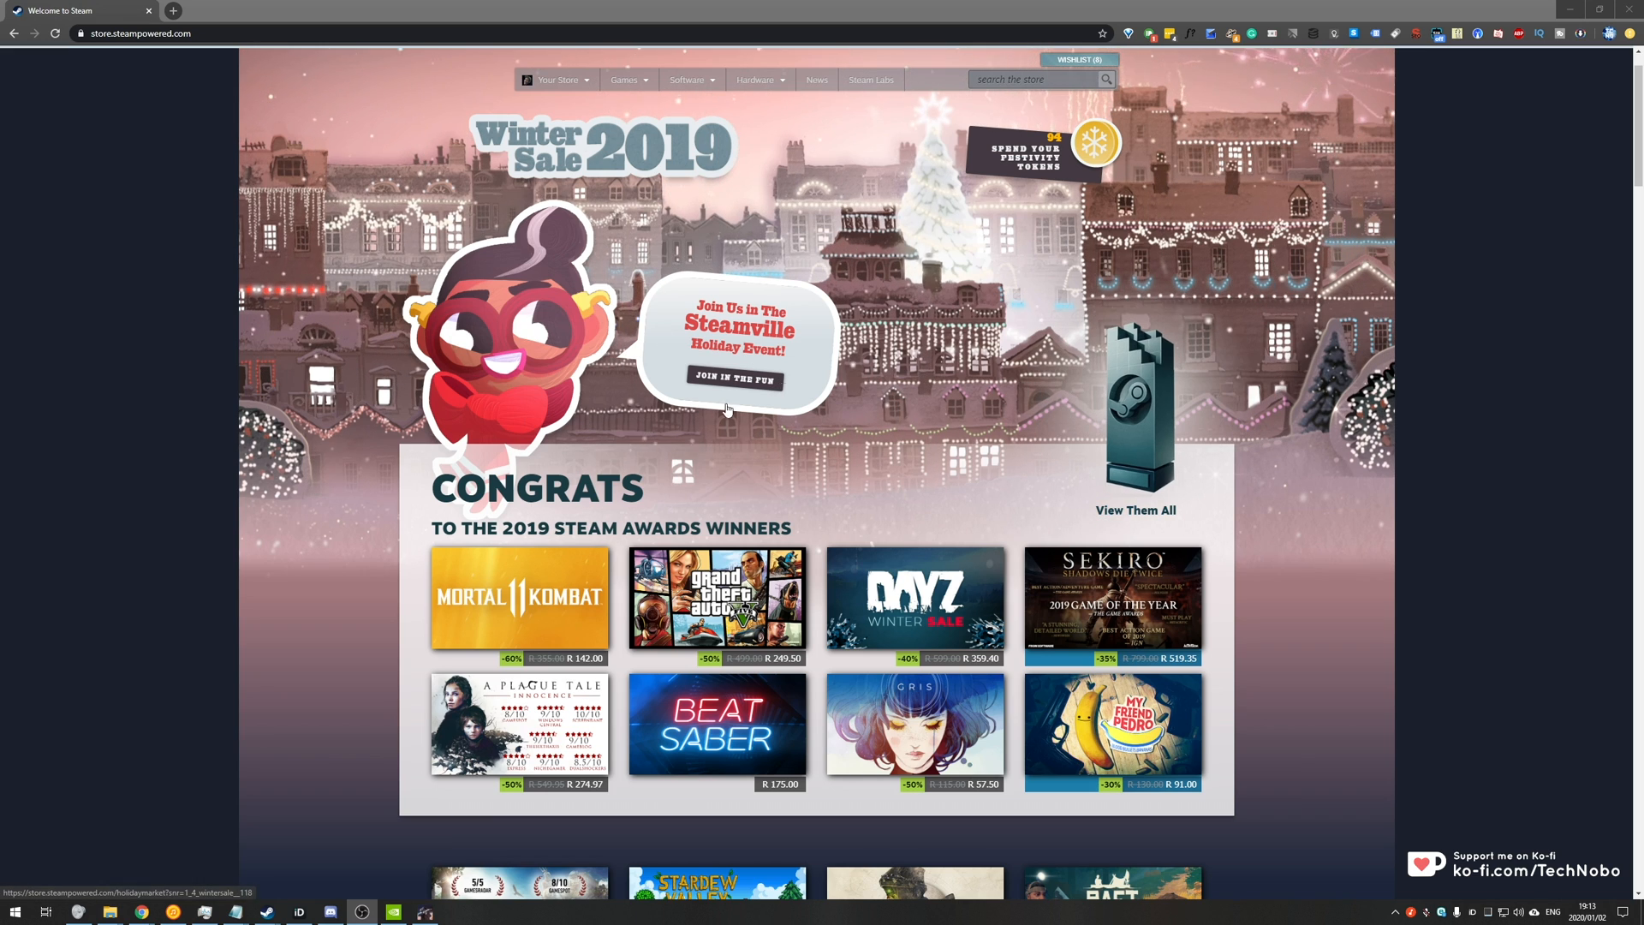
pyautogui.moveTo(944, 438)
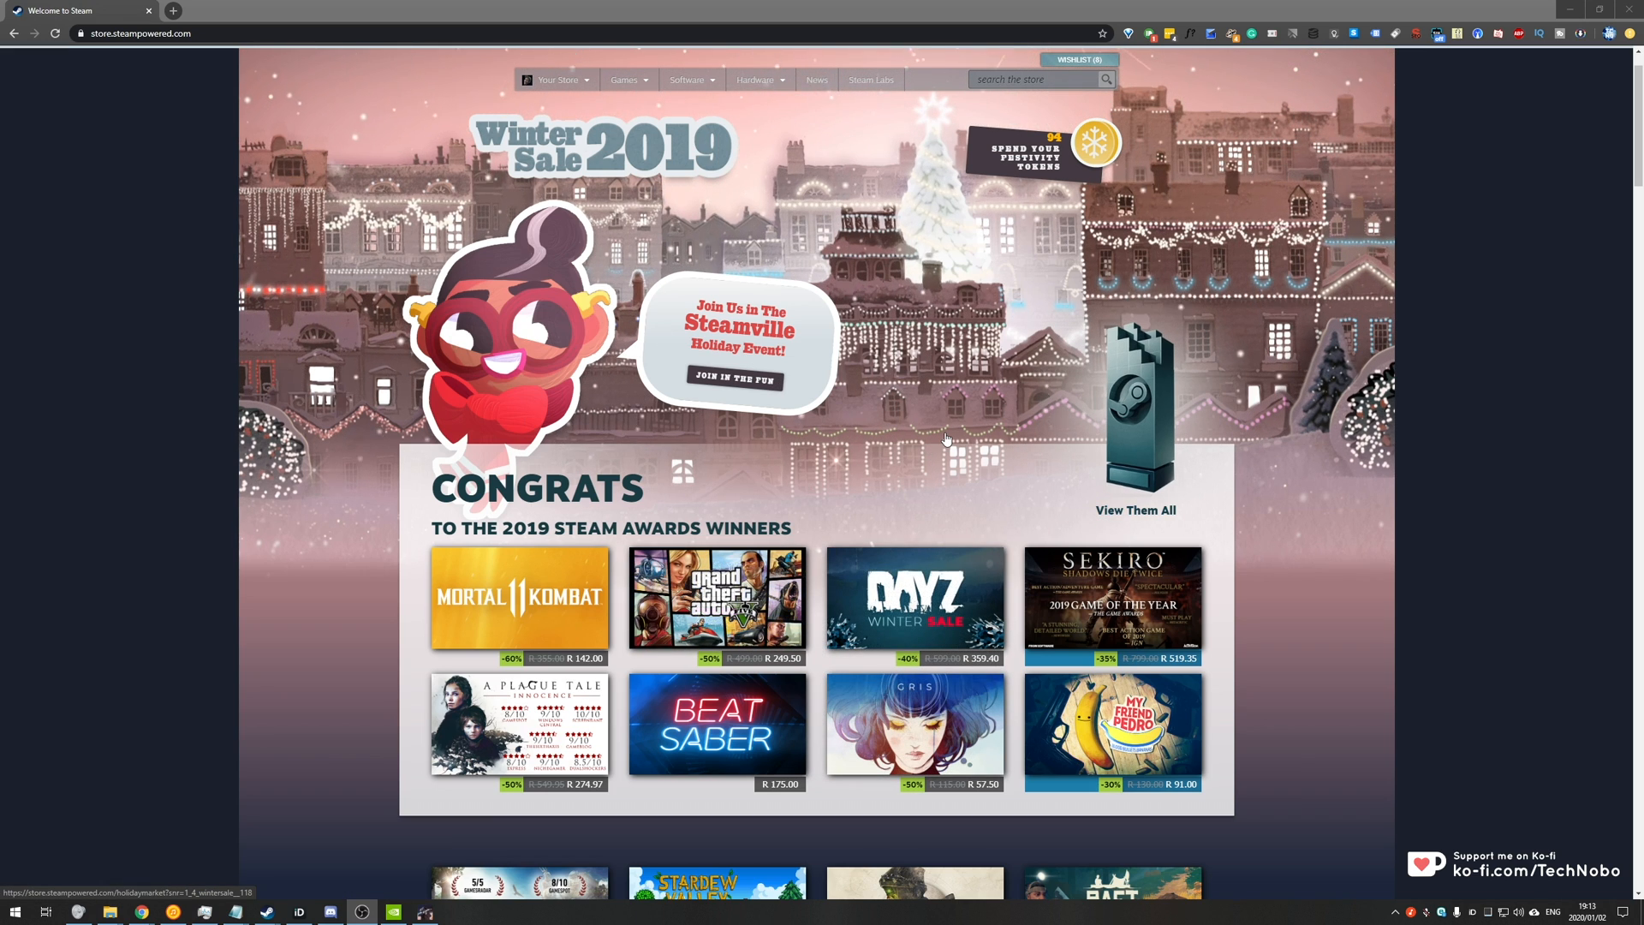
pyautogui.moveTo(913, 418)
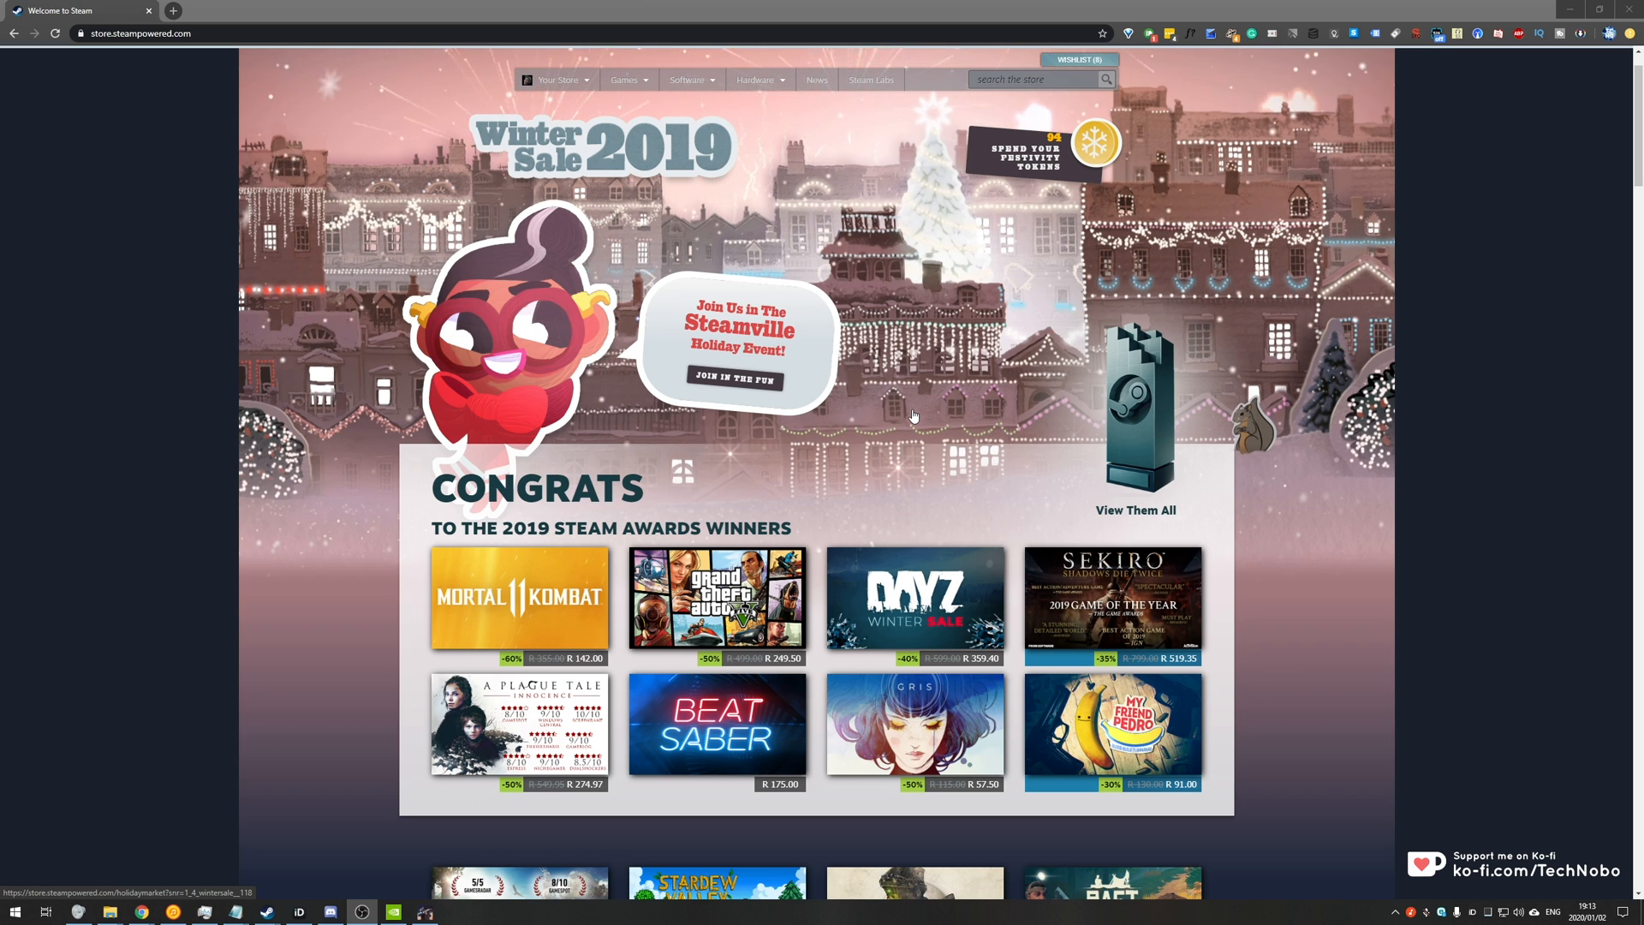
pyautogui.moveTo(921, 445)
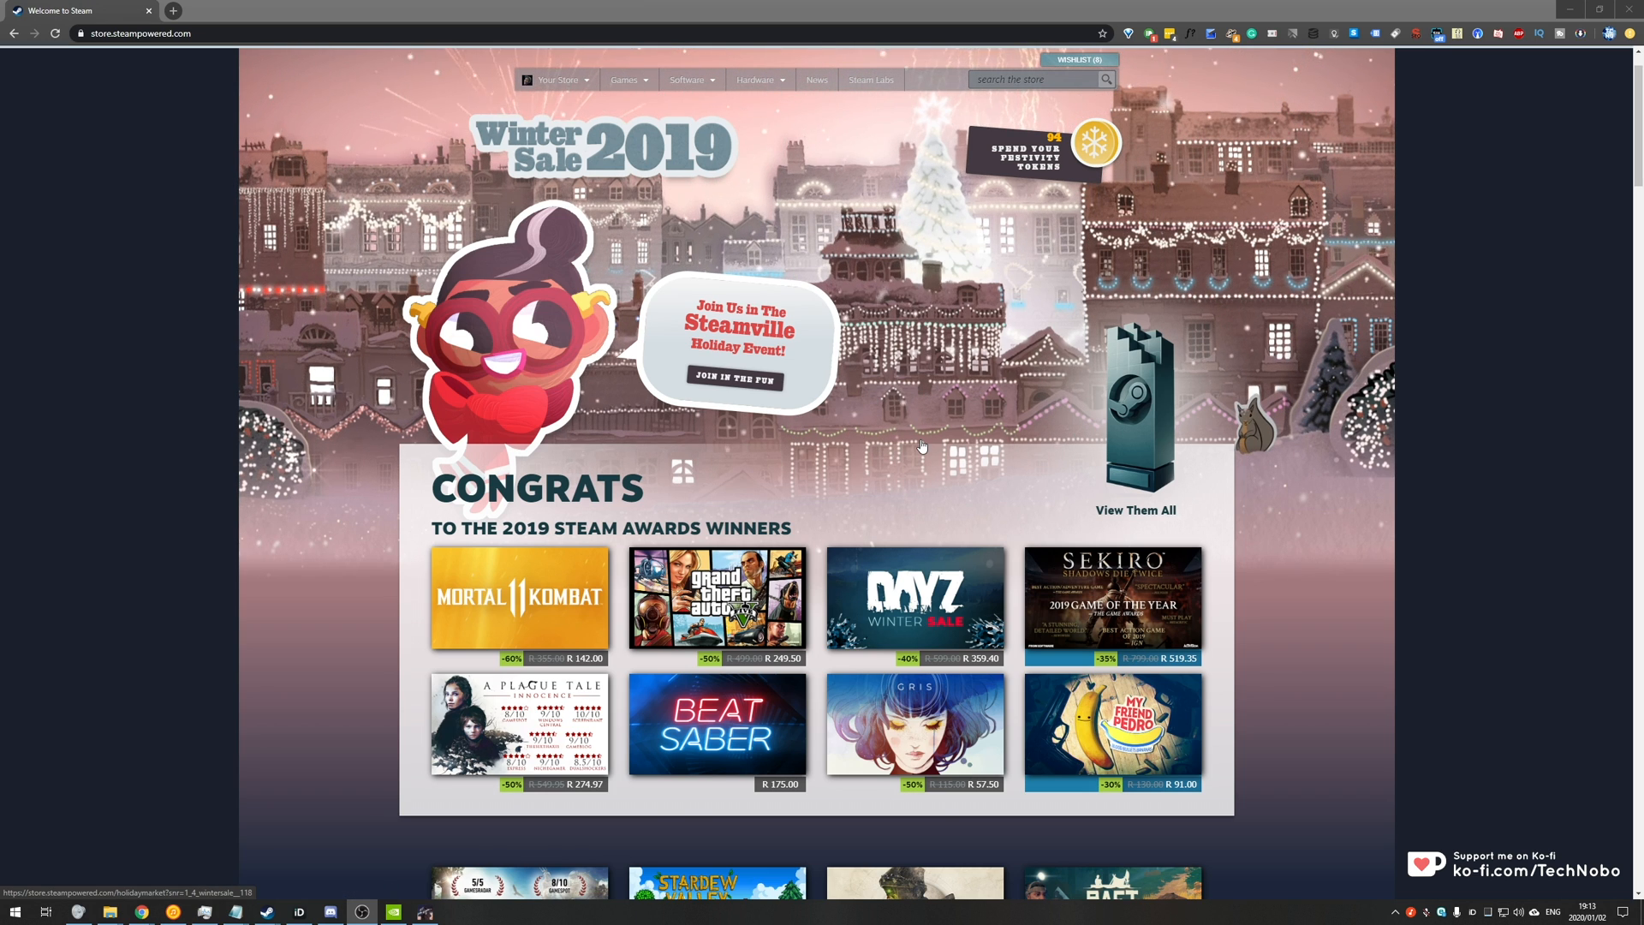
pyautogui.moveTo(890, 392)
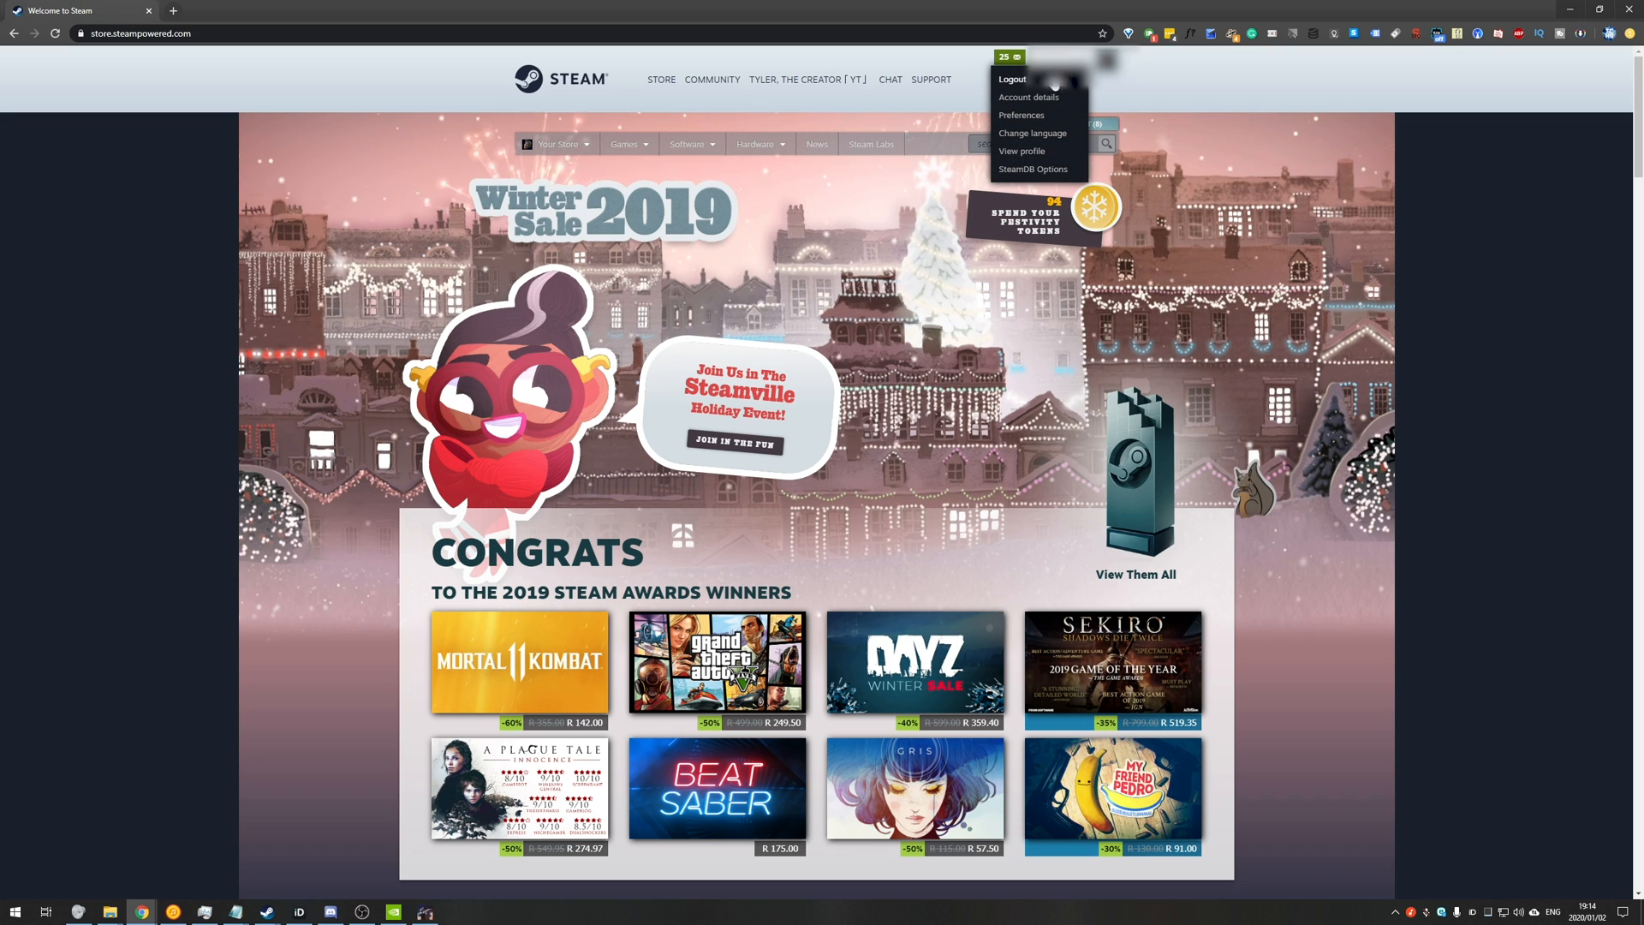
# Step: Go to Account details and start adding funds to the Steam Wallet
pyautogui.click(1027, 98)
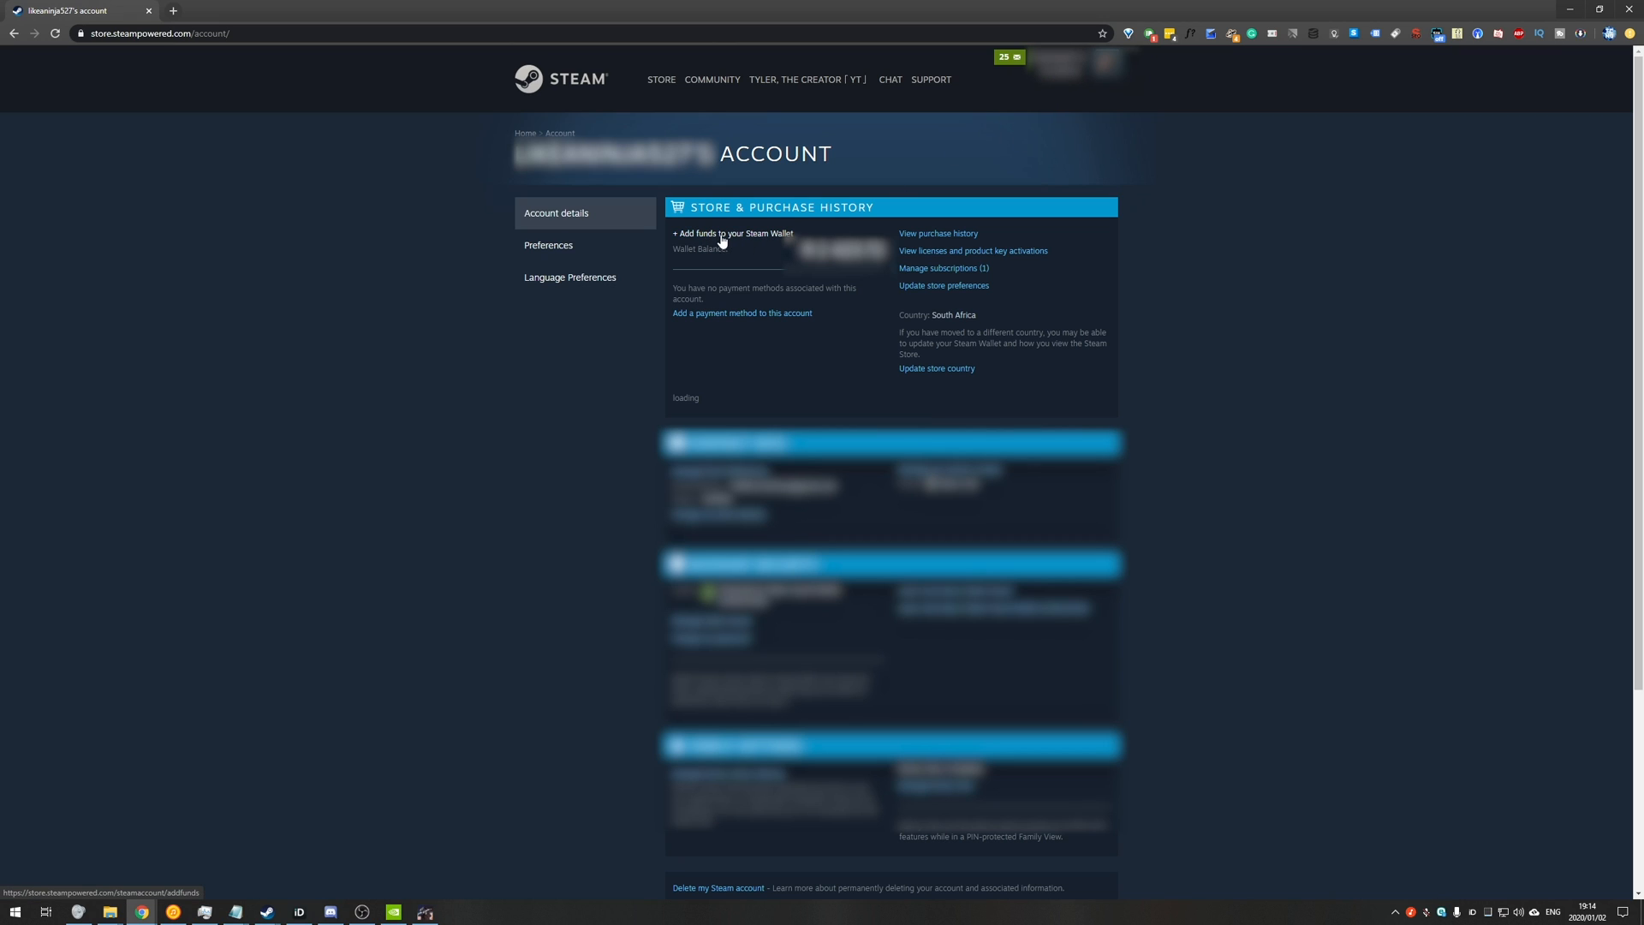
pyautogui.click(733, 233)
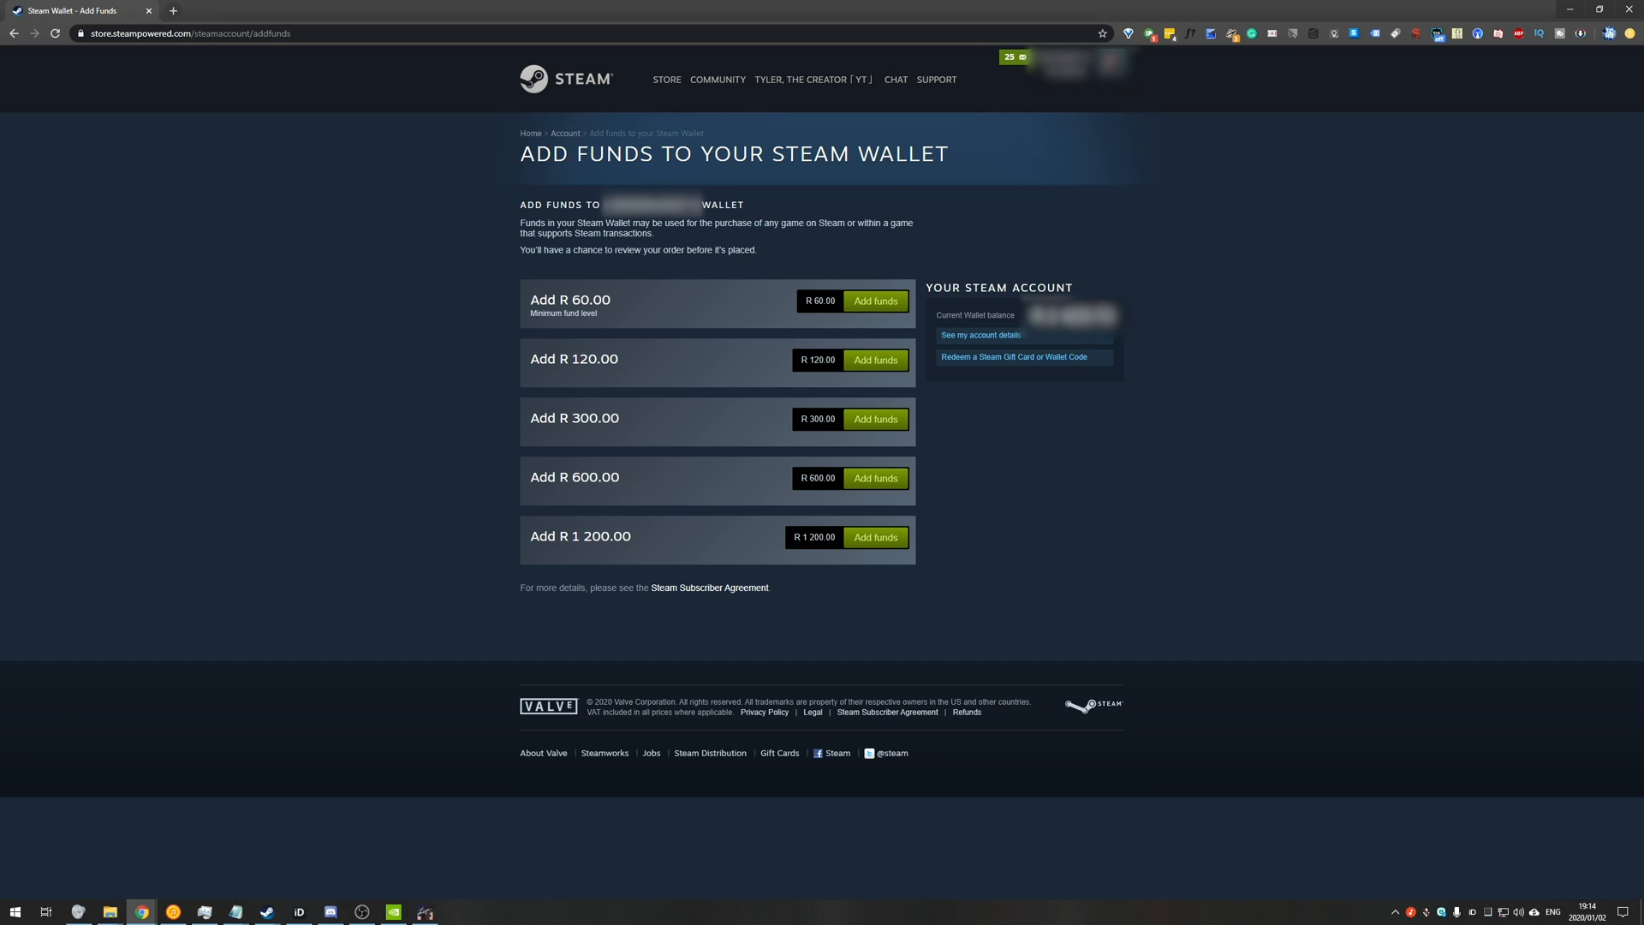
pyautogui.moveTo(747, 451)
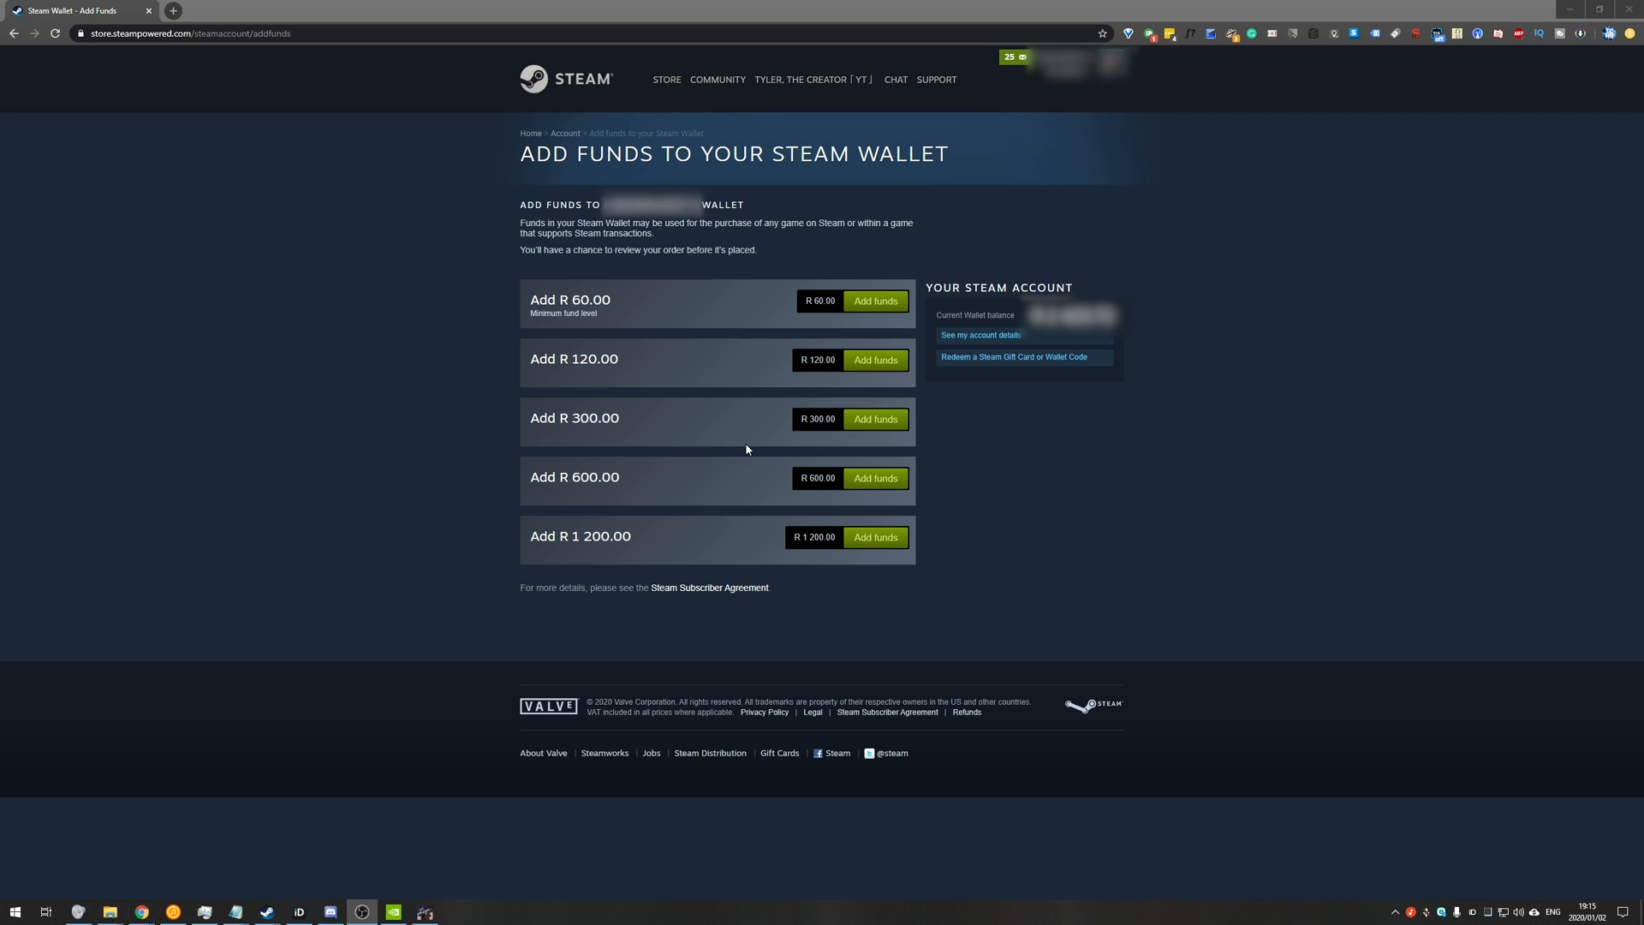
pyautogui.moveTo(875, 360)
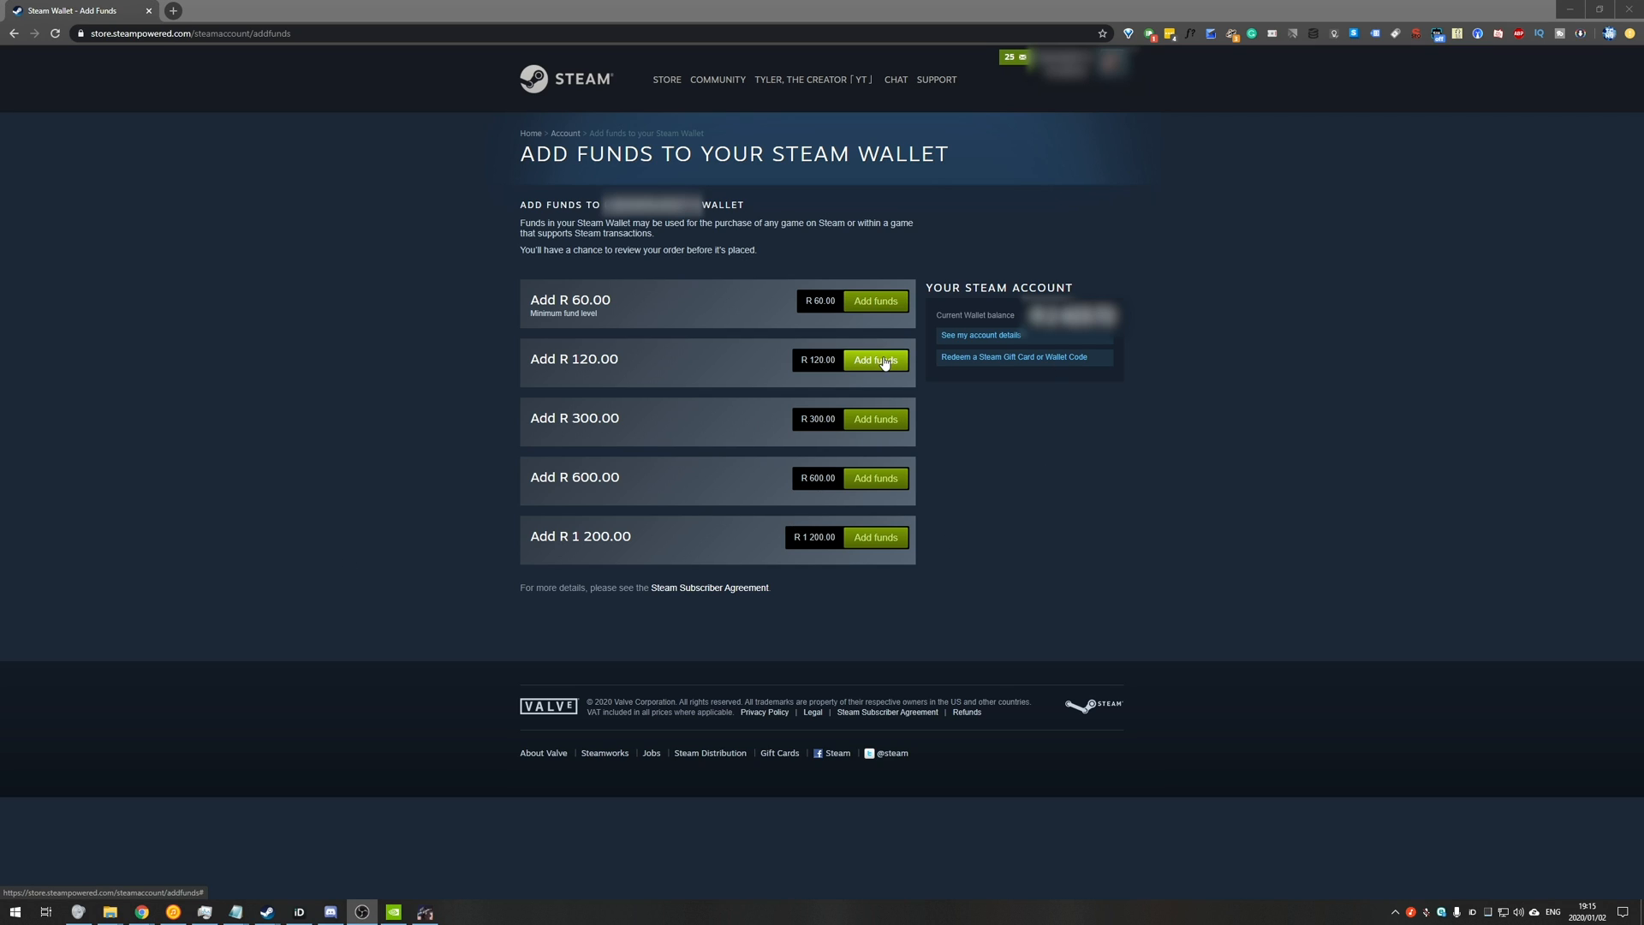
pyautogui.moveTo(889, 509)
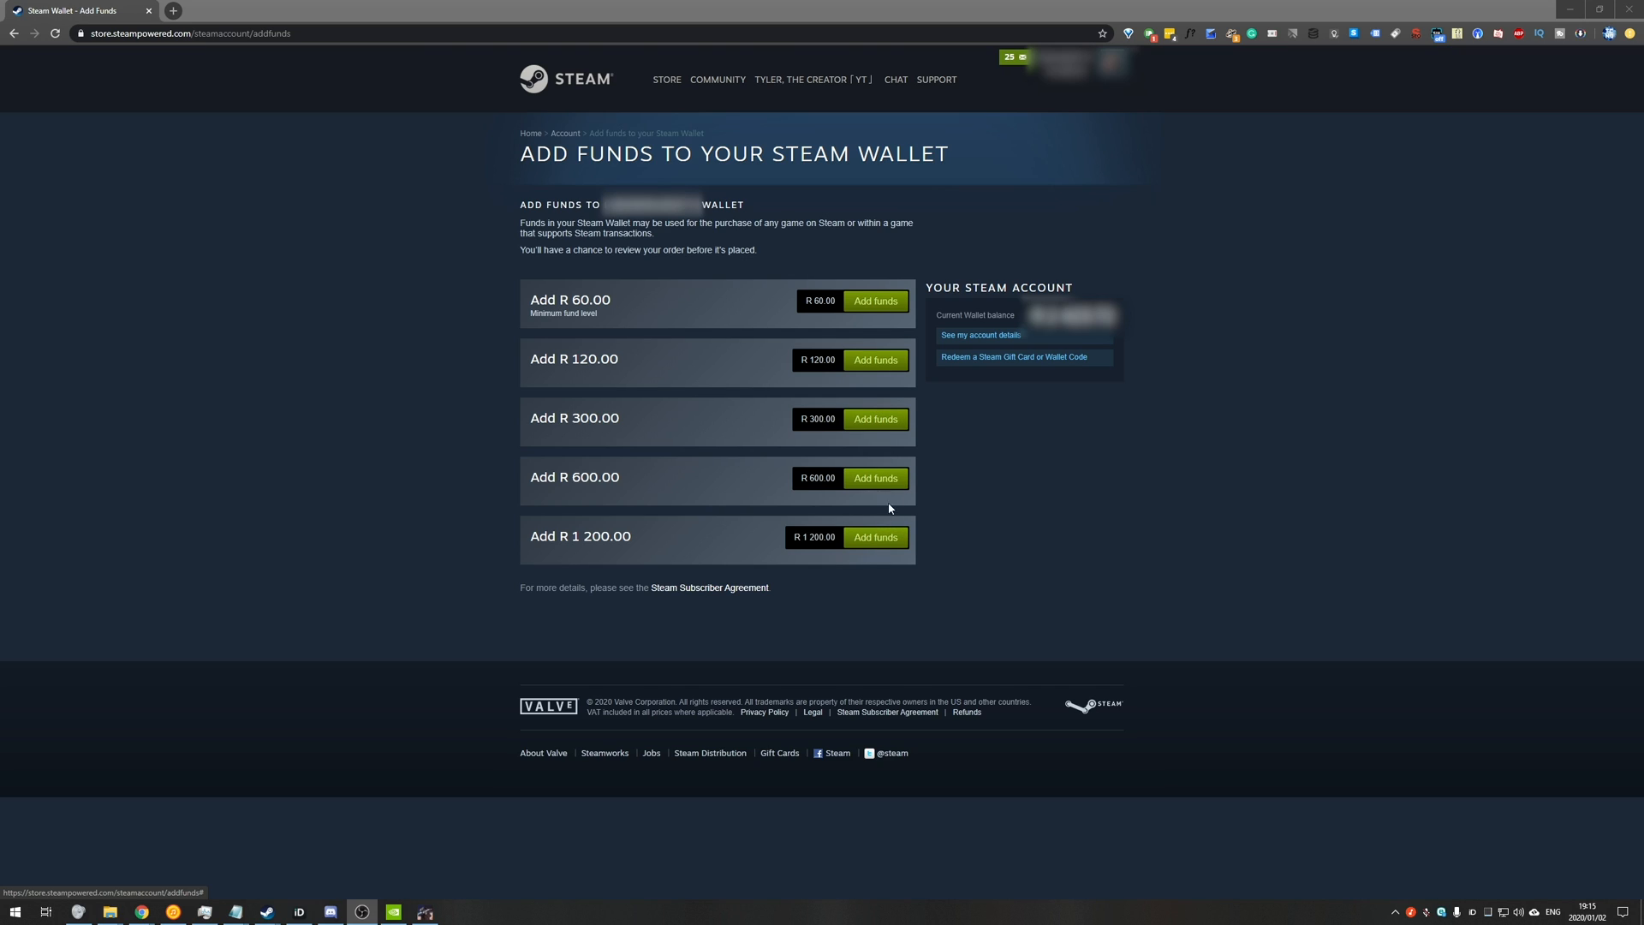
# Step: Inspect the R 60.00 Add funds button's markup in DevTools
pyautogui.rightClick(876, 302)
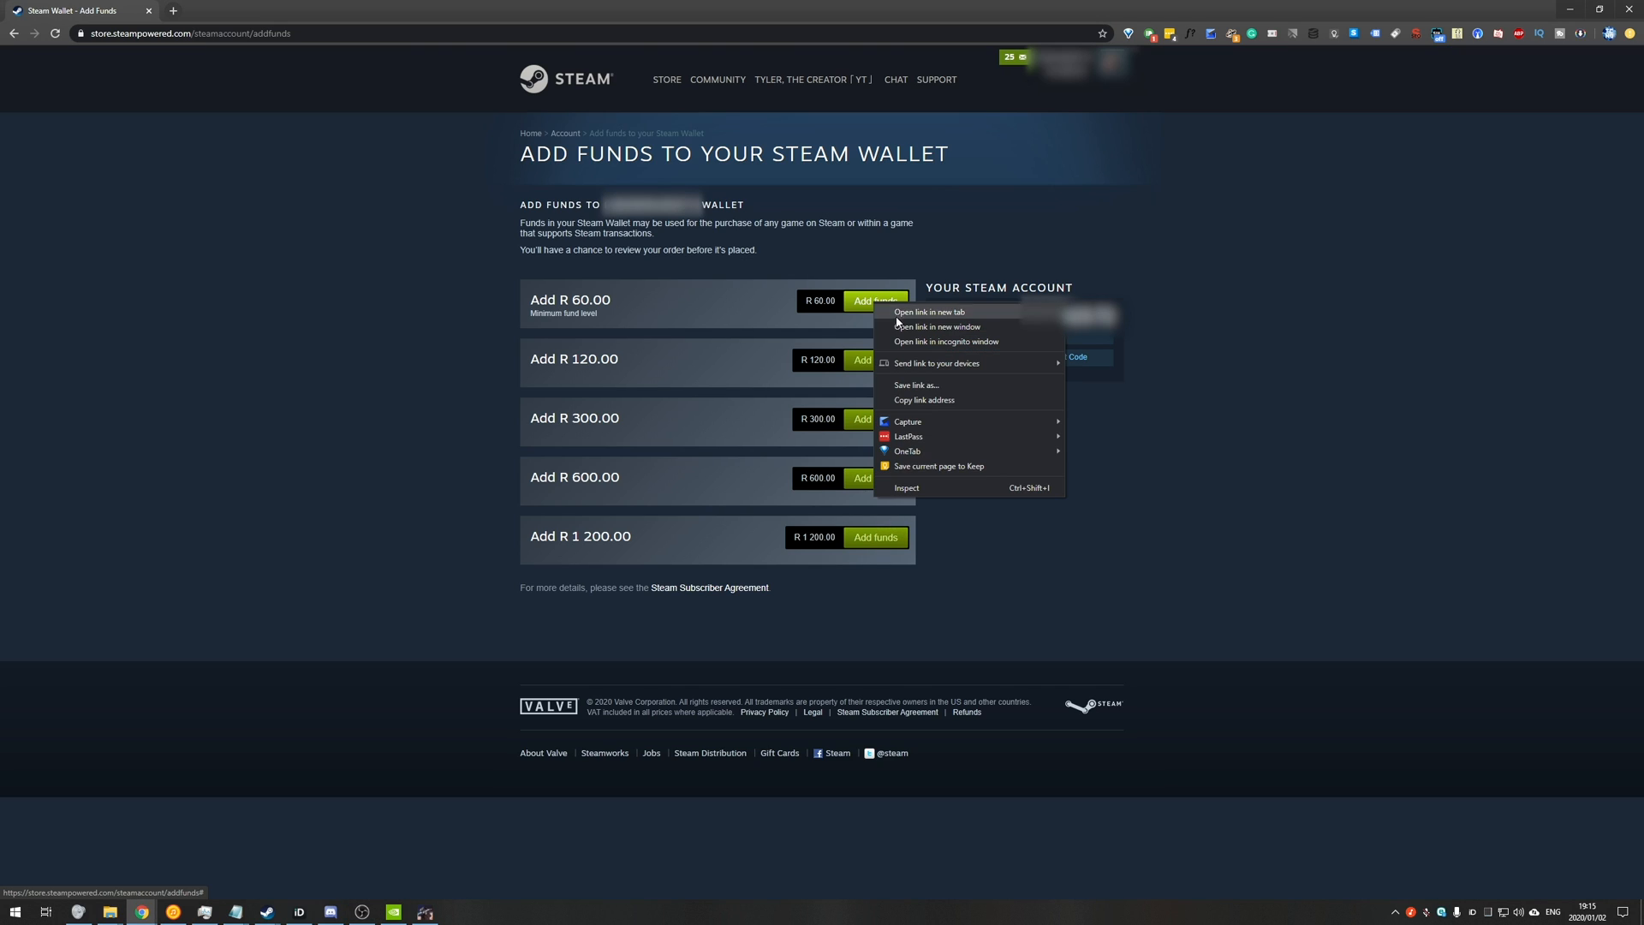
pyautogui.click(904, 486)
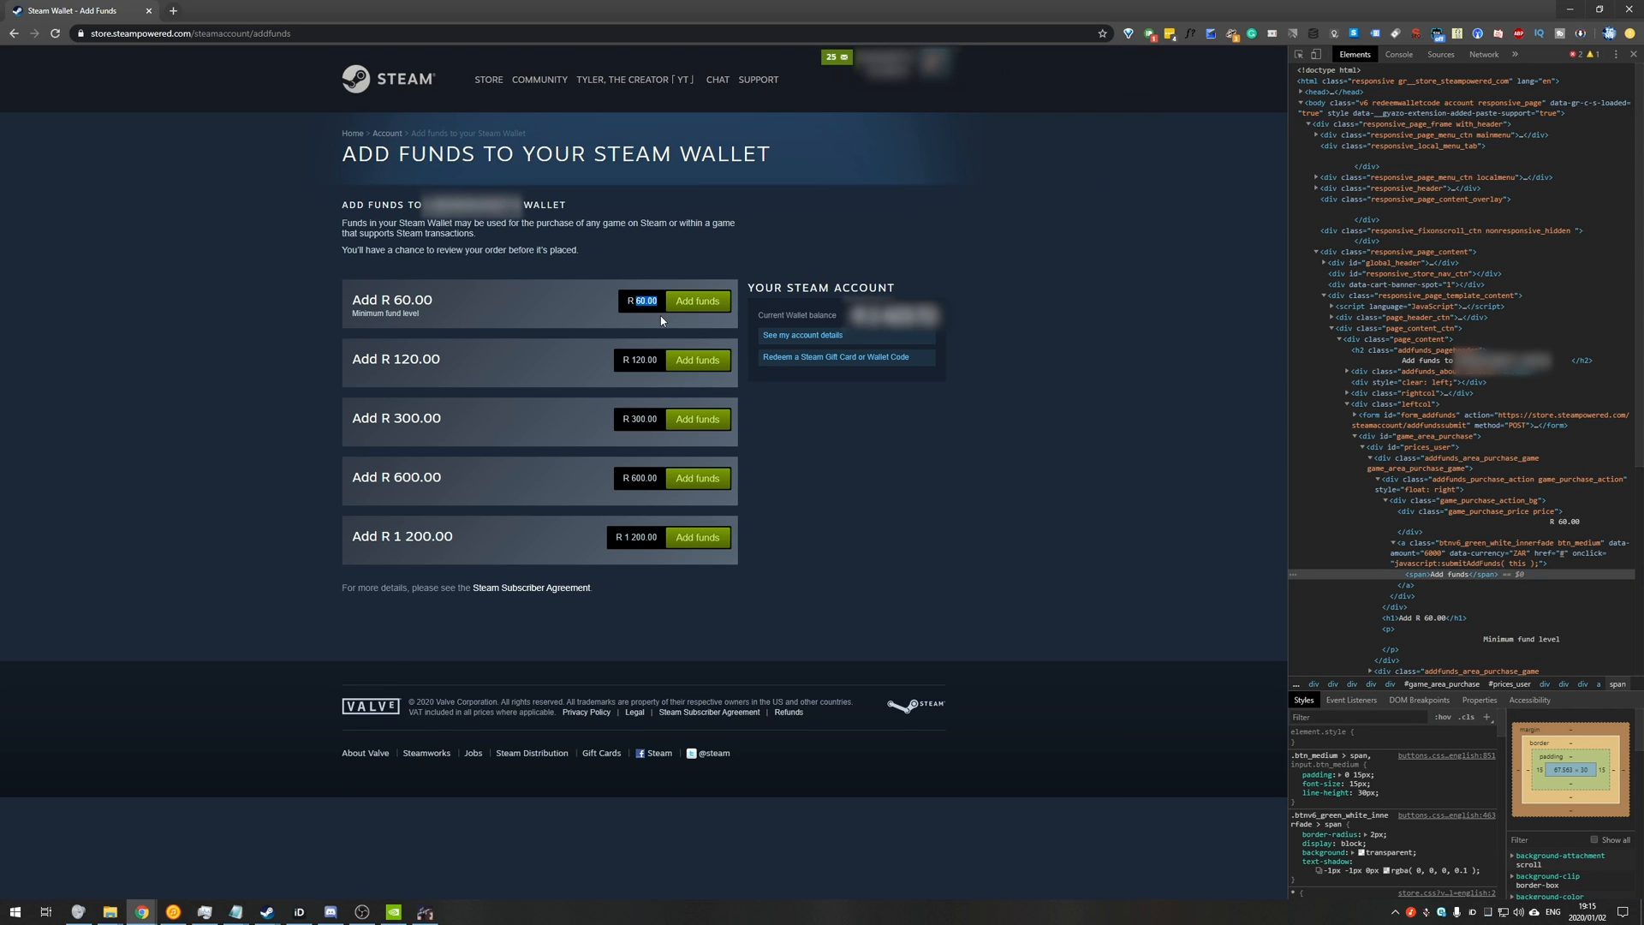
pyautogui.moveTo(660, 312)
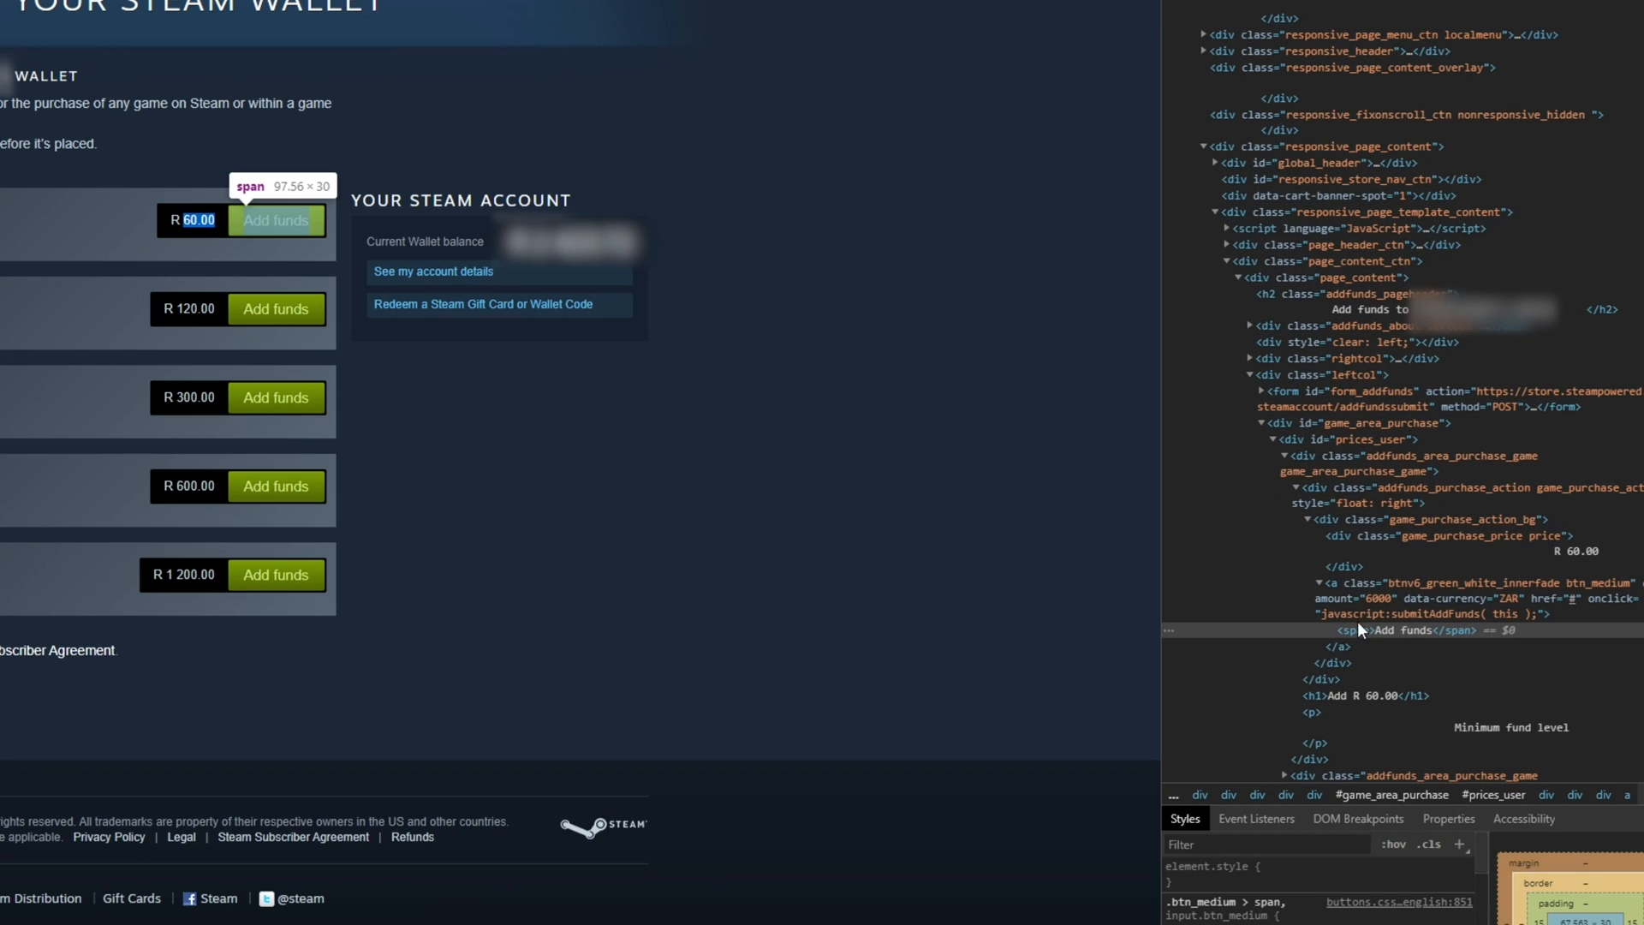
pyautogui.moveTo(1409, 598)
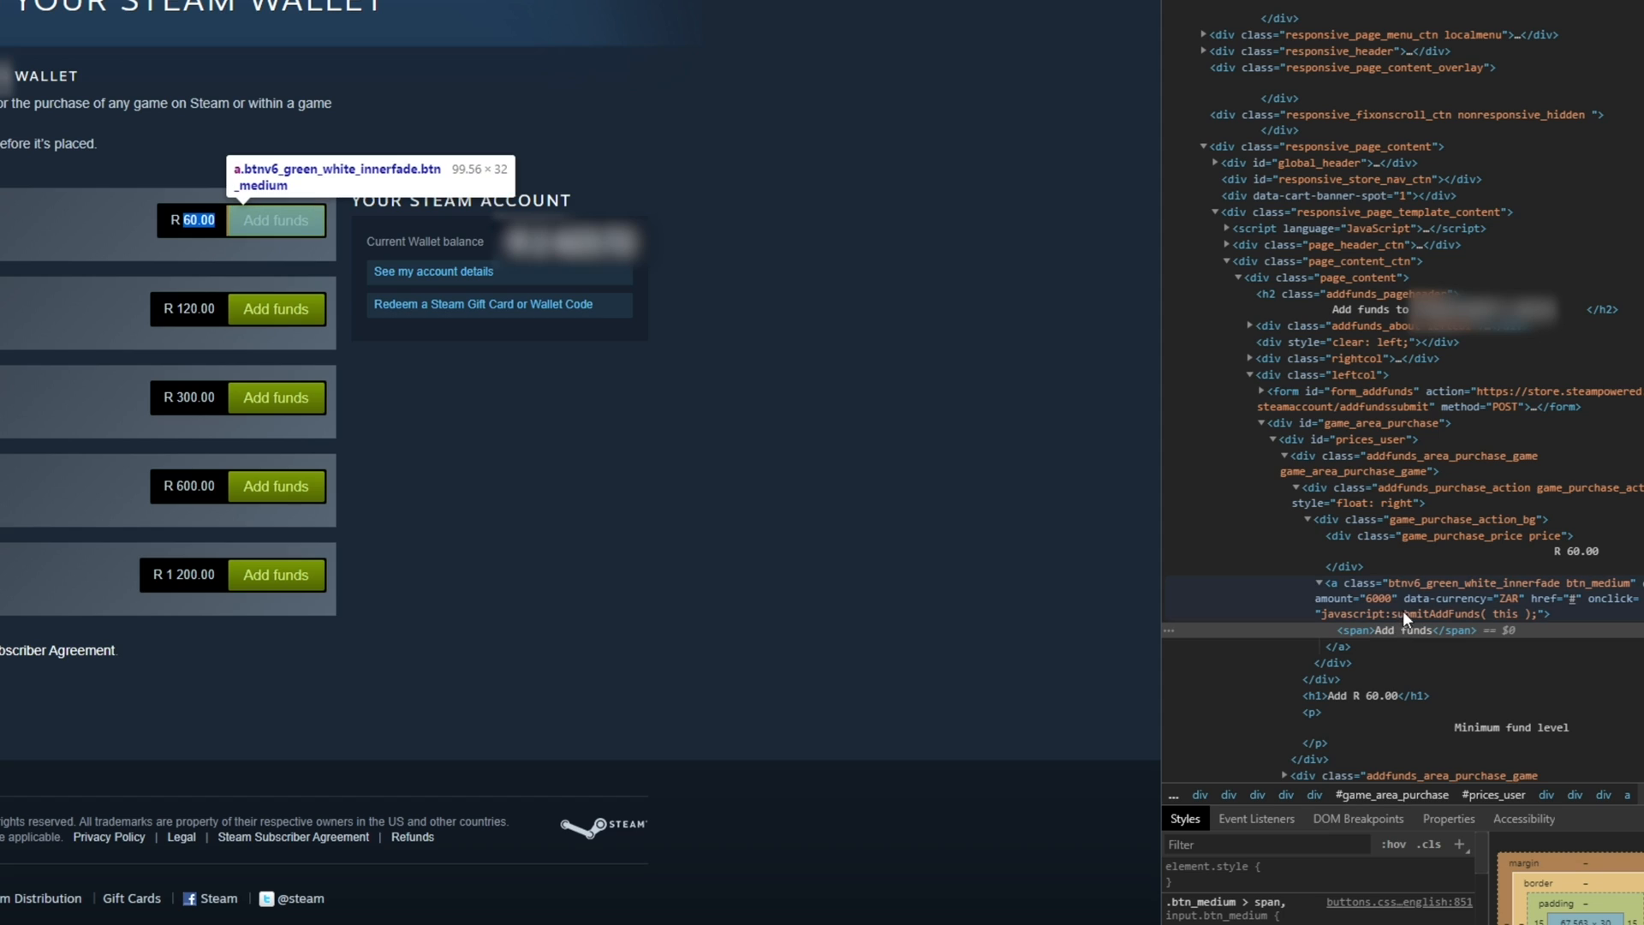
pyautogui.moveTo(1410, 461)
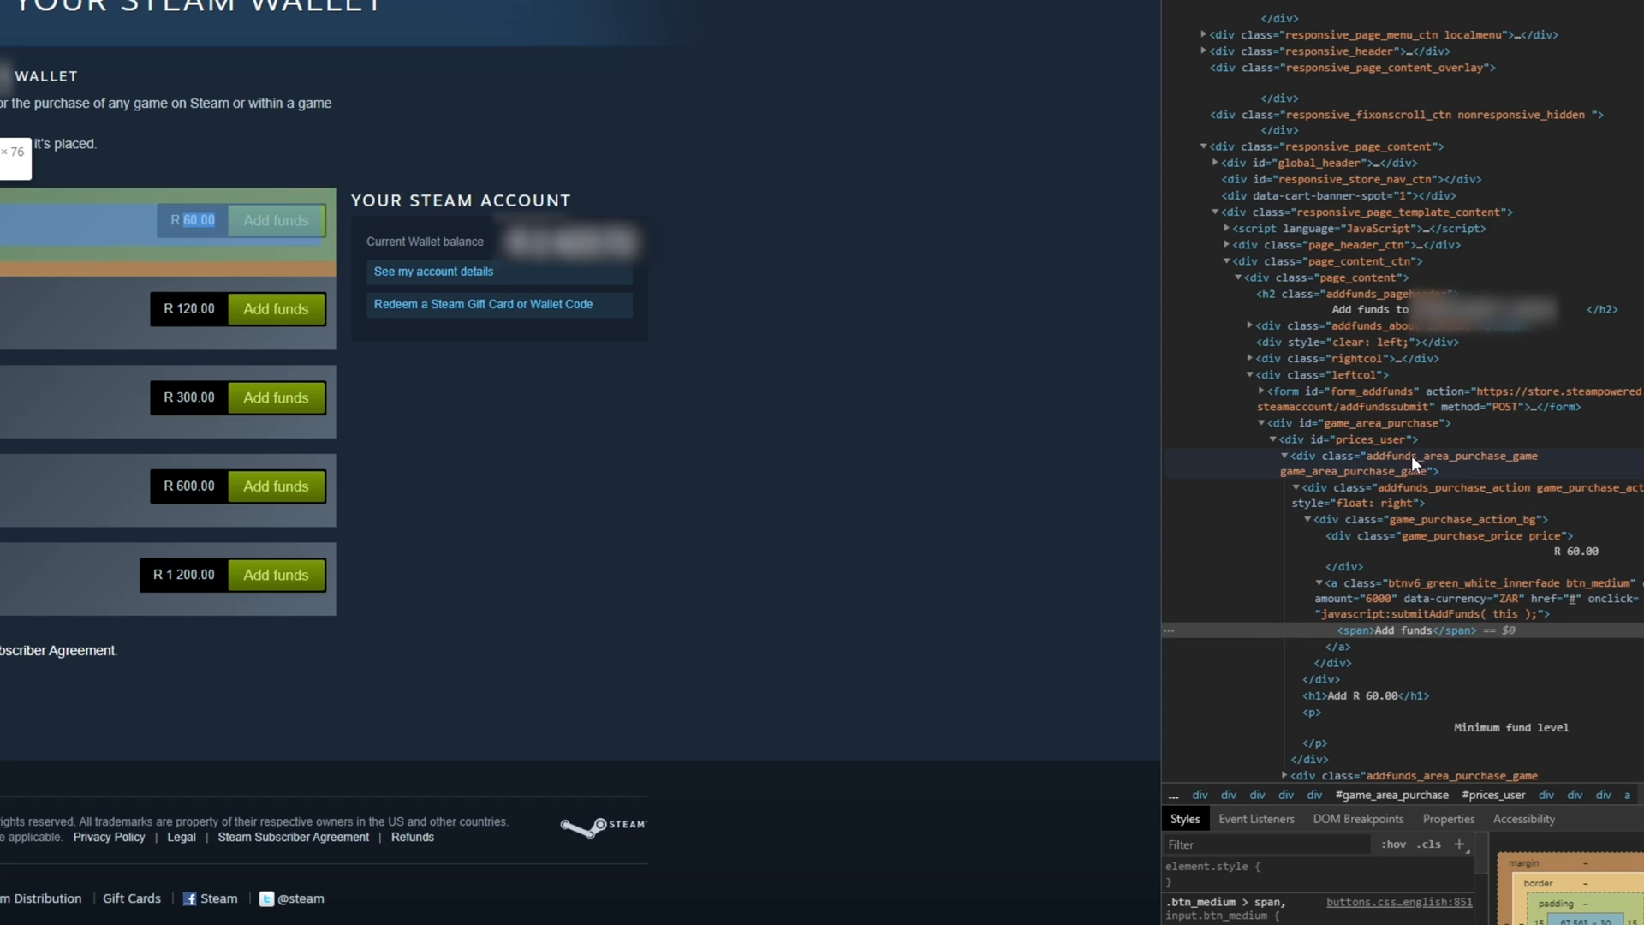
pyautogui.moveTo(1373, 628)
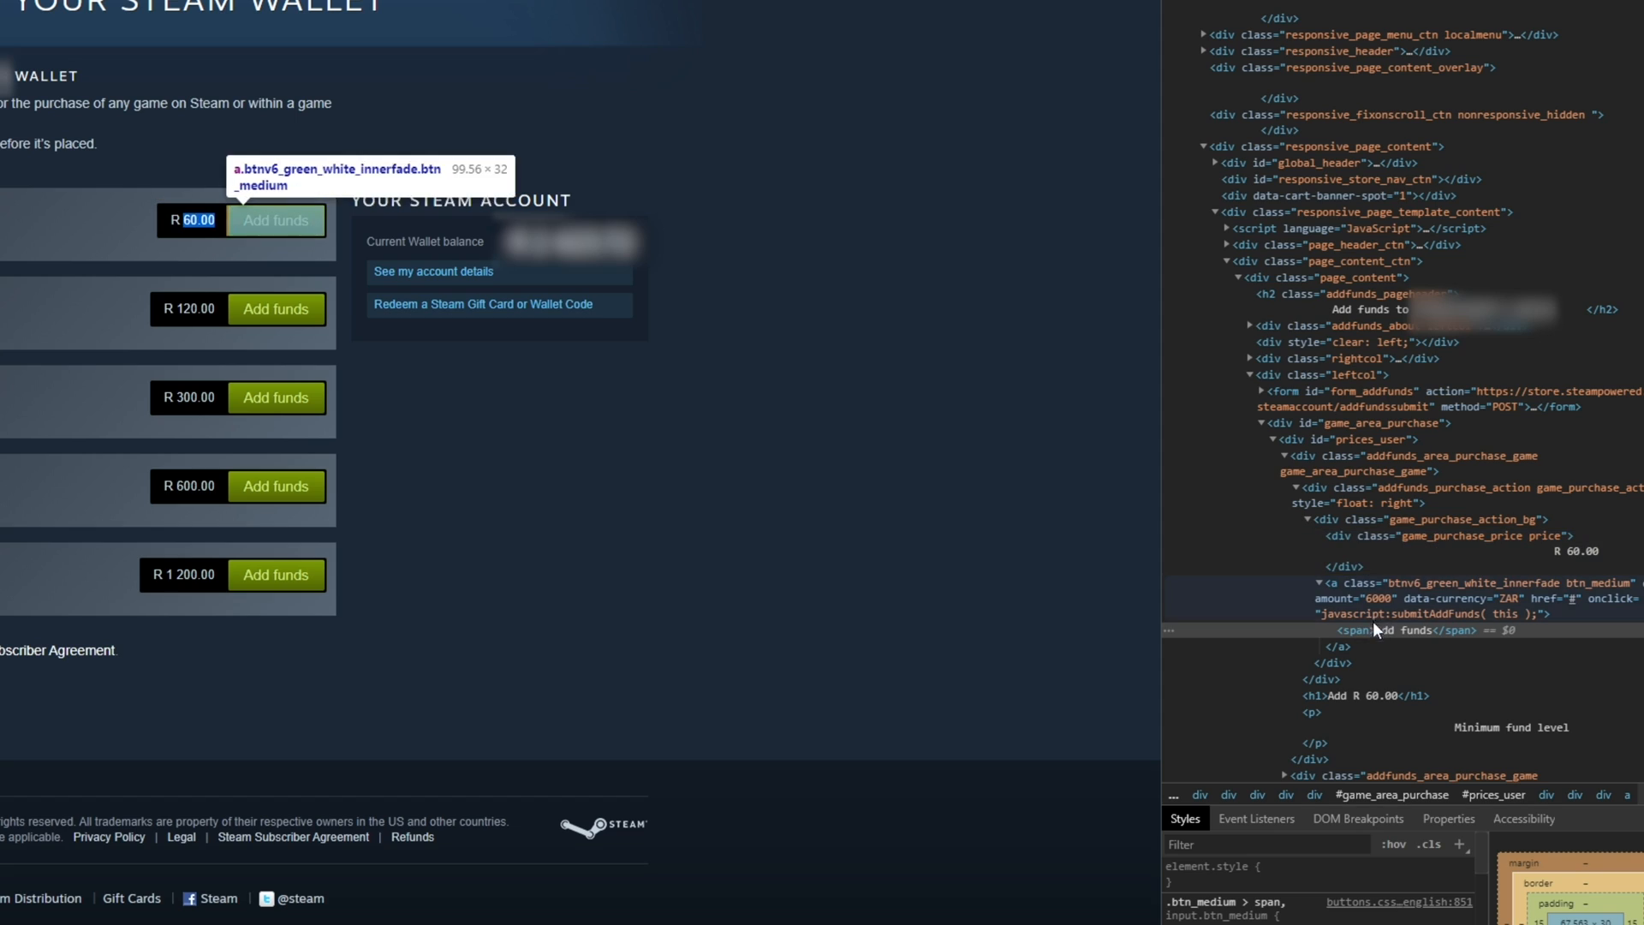
pyautogui.moveTo(1384, 632)
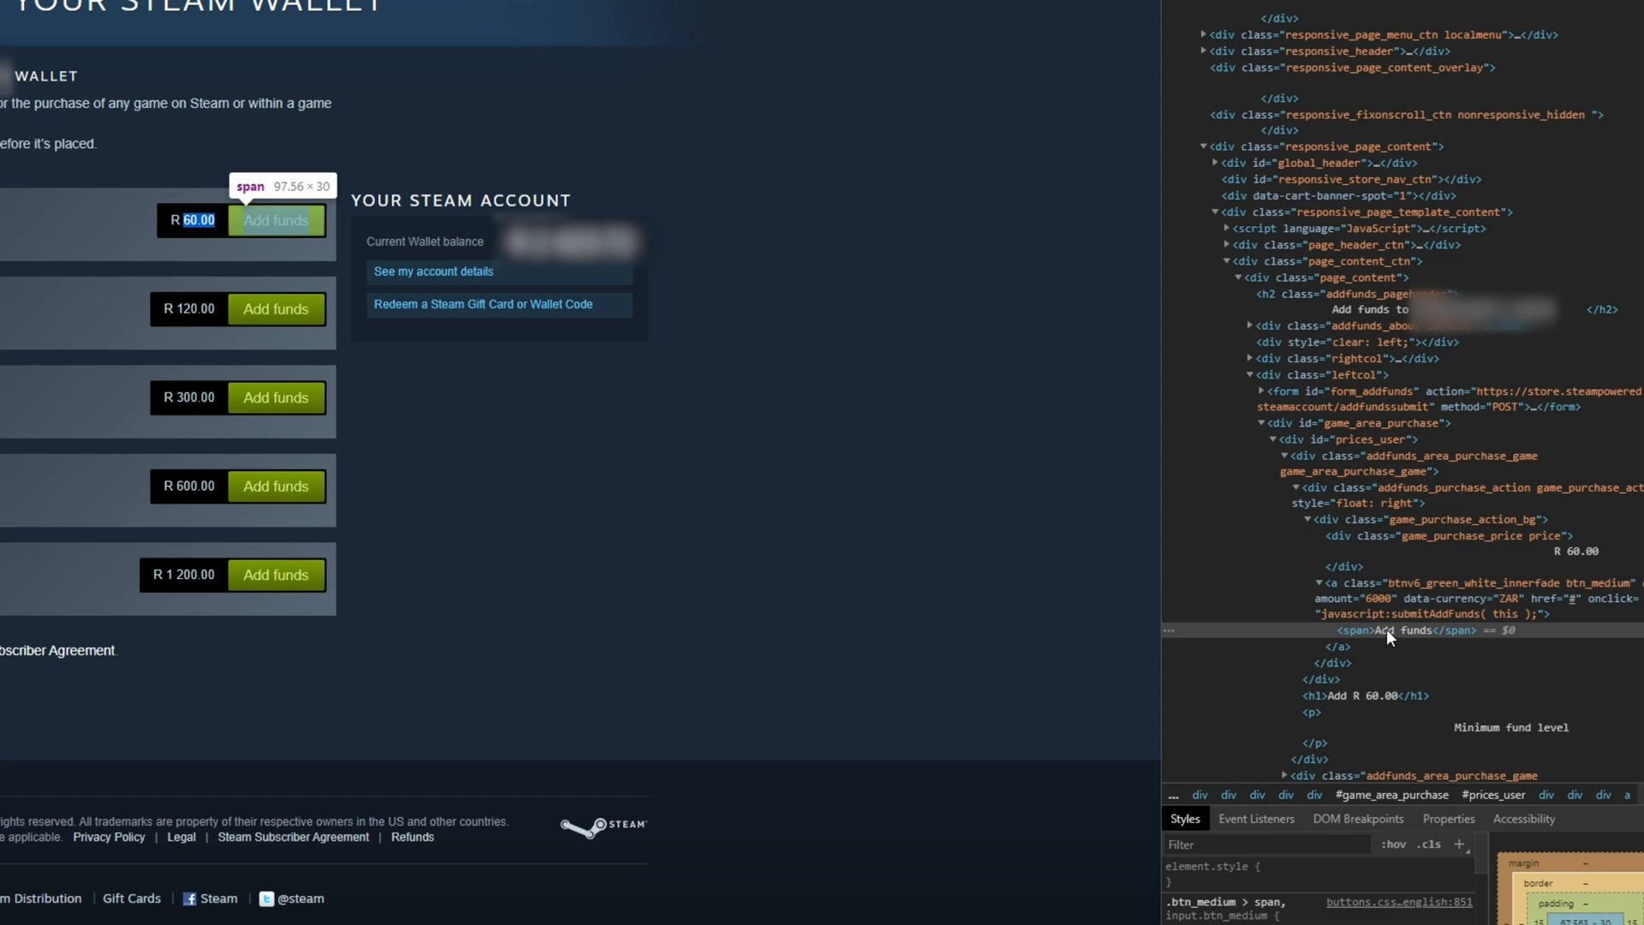
pyautogui.moveTo(1408, 637)
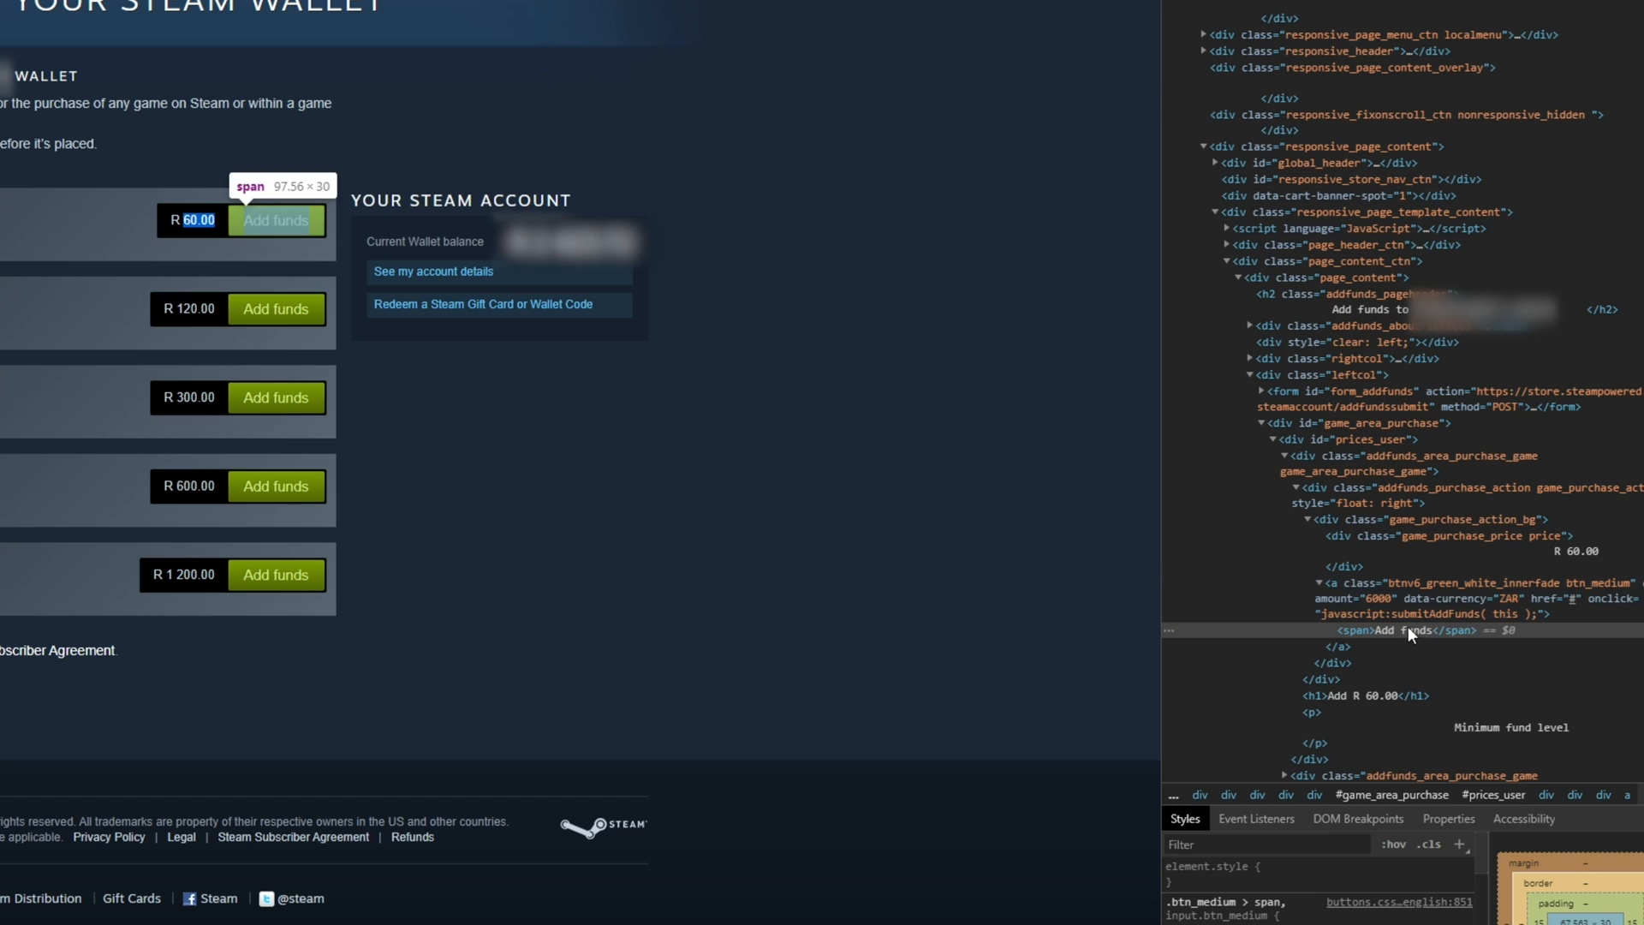
pyautogui.moveTo(257, 247)
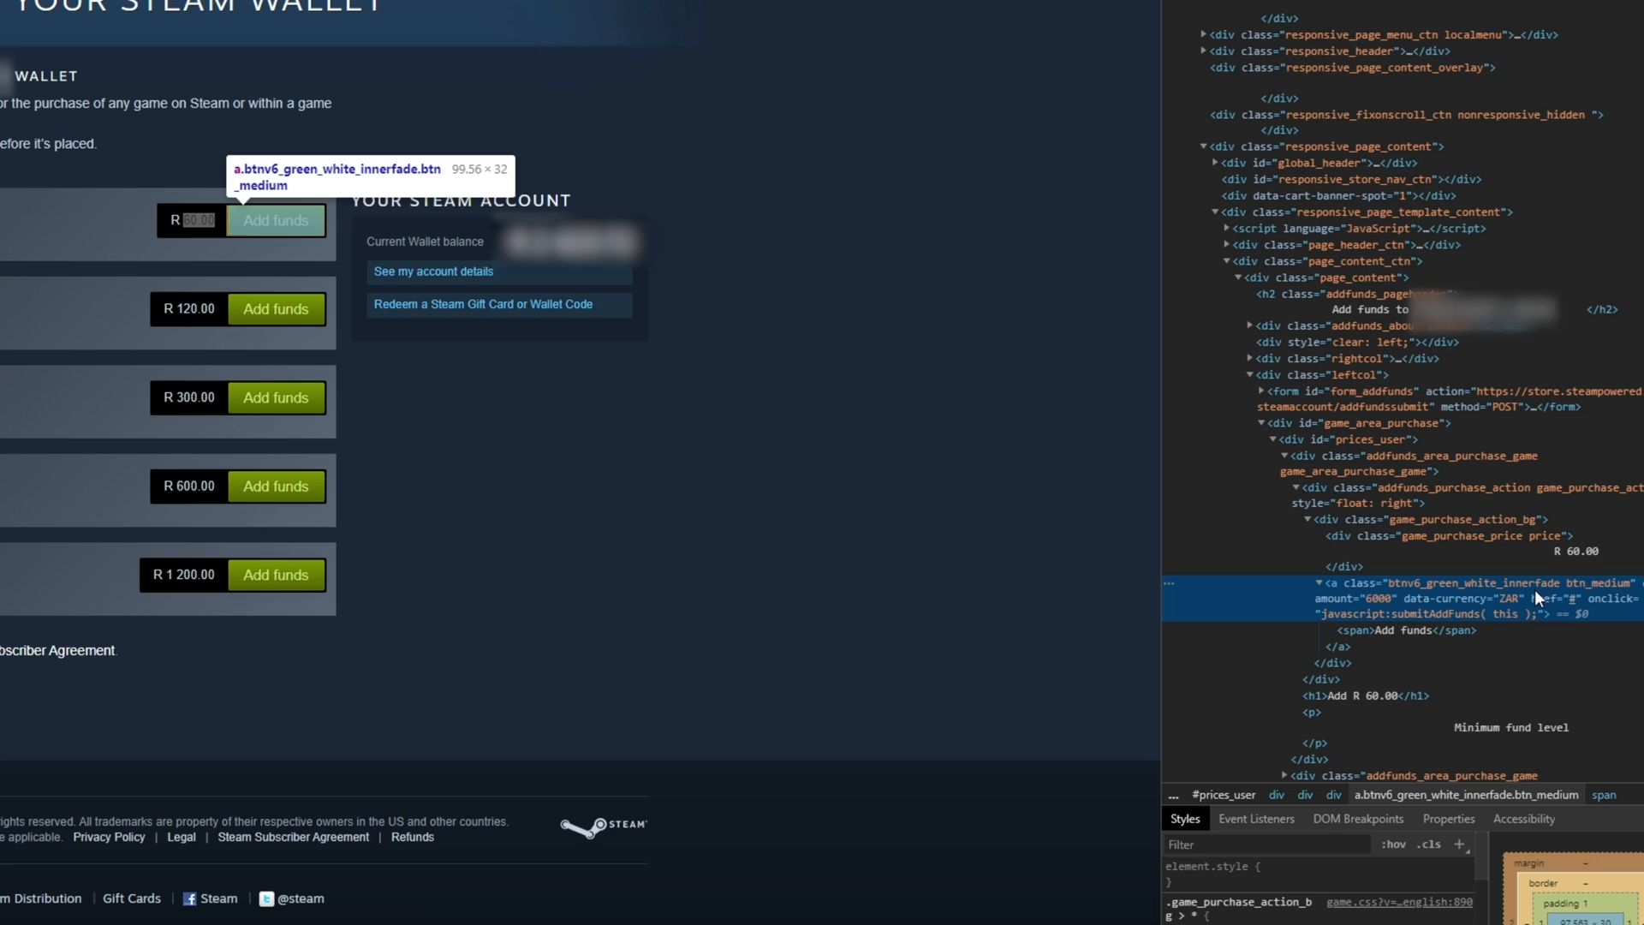
pyautogui.moveTo(1376, 608)
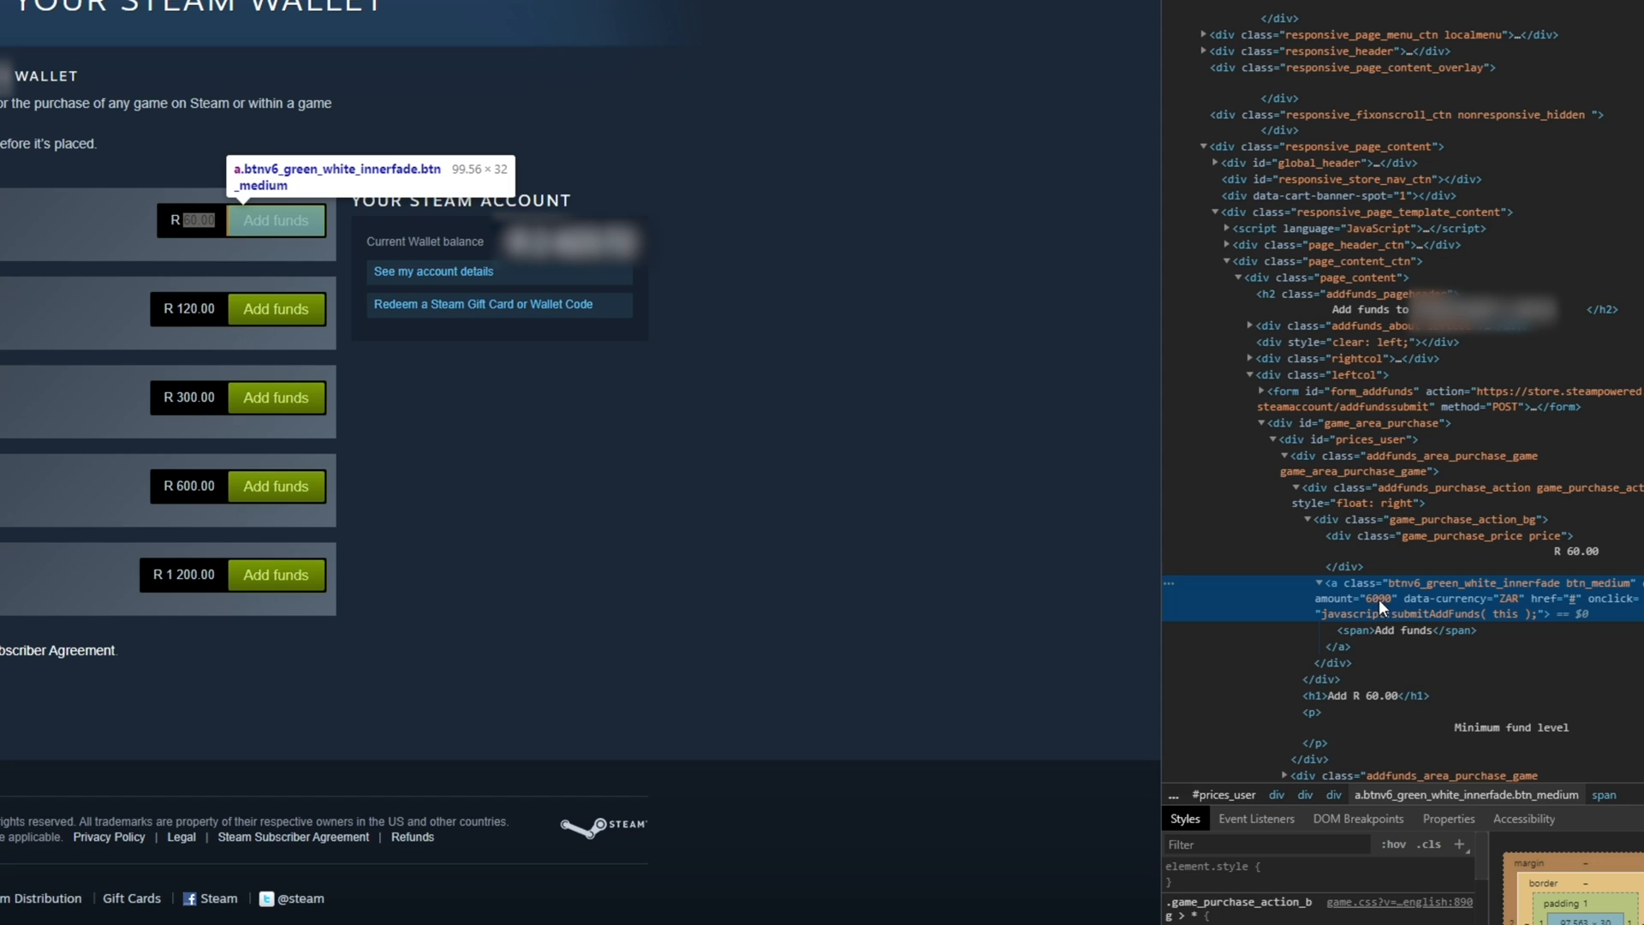
pyautogui.moveTo(1093, 651)
pyautogui.write('1')
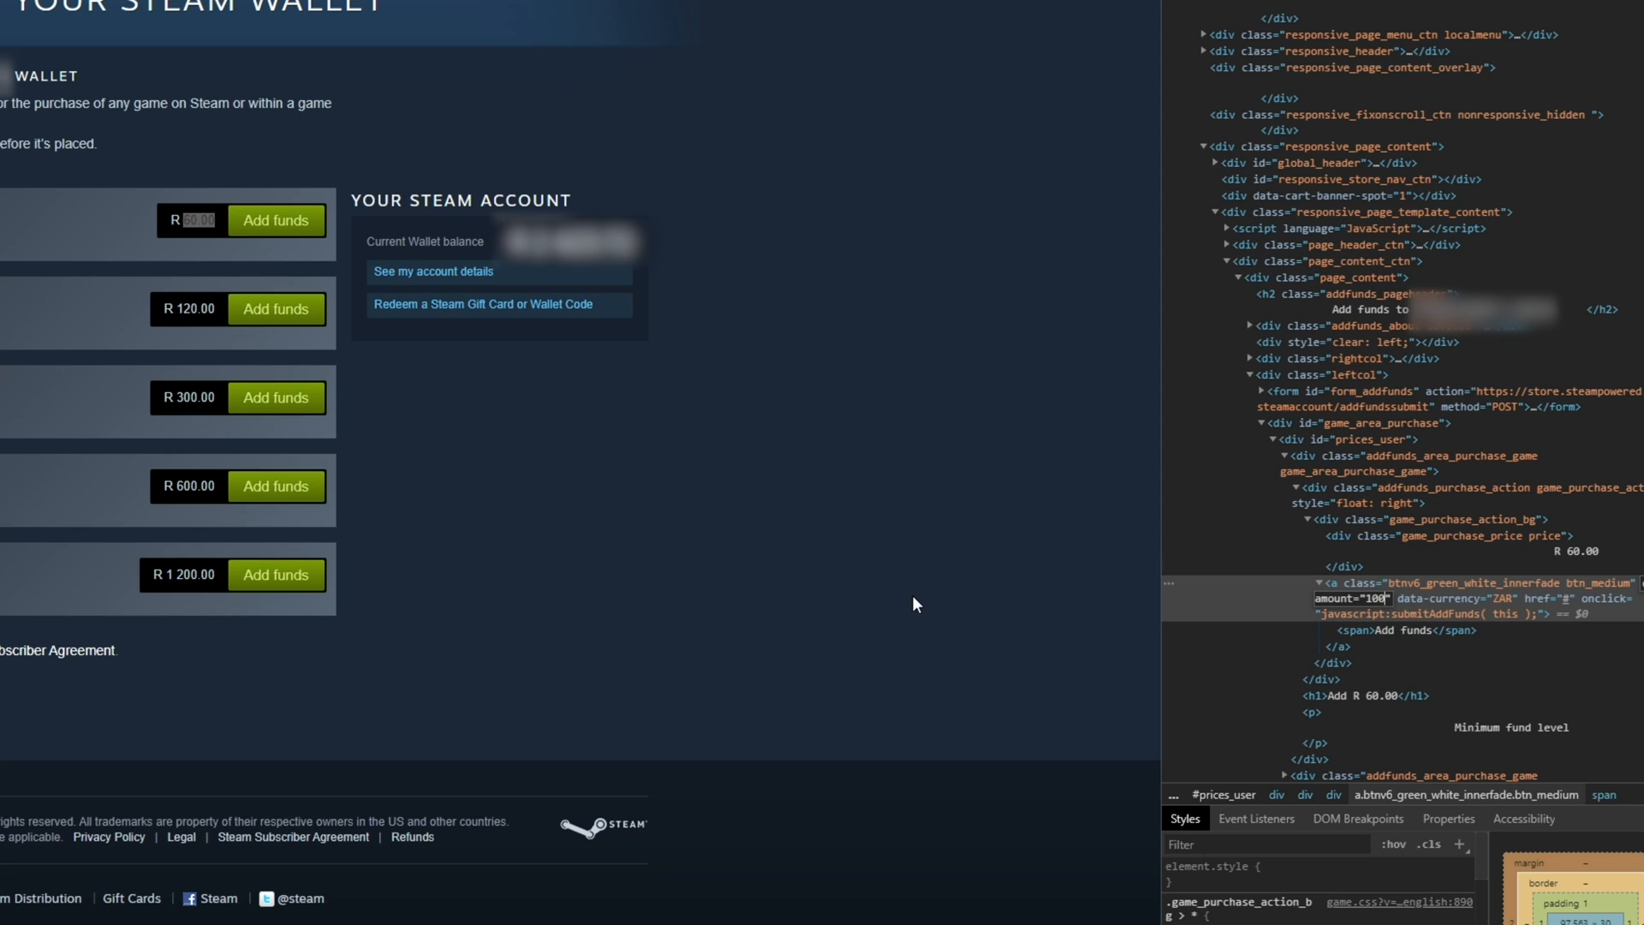
pyautogui.moveTo(380, 348)
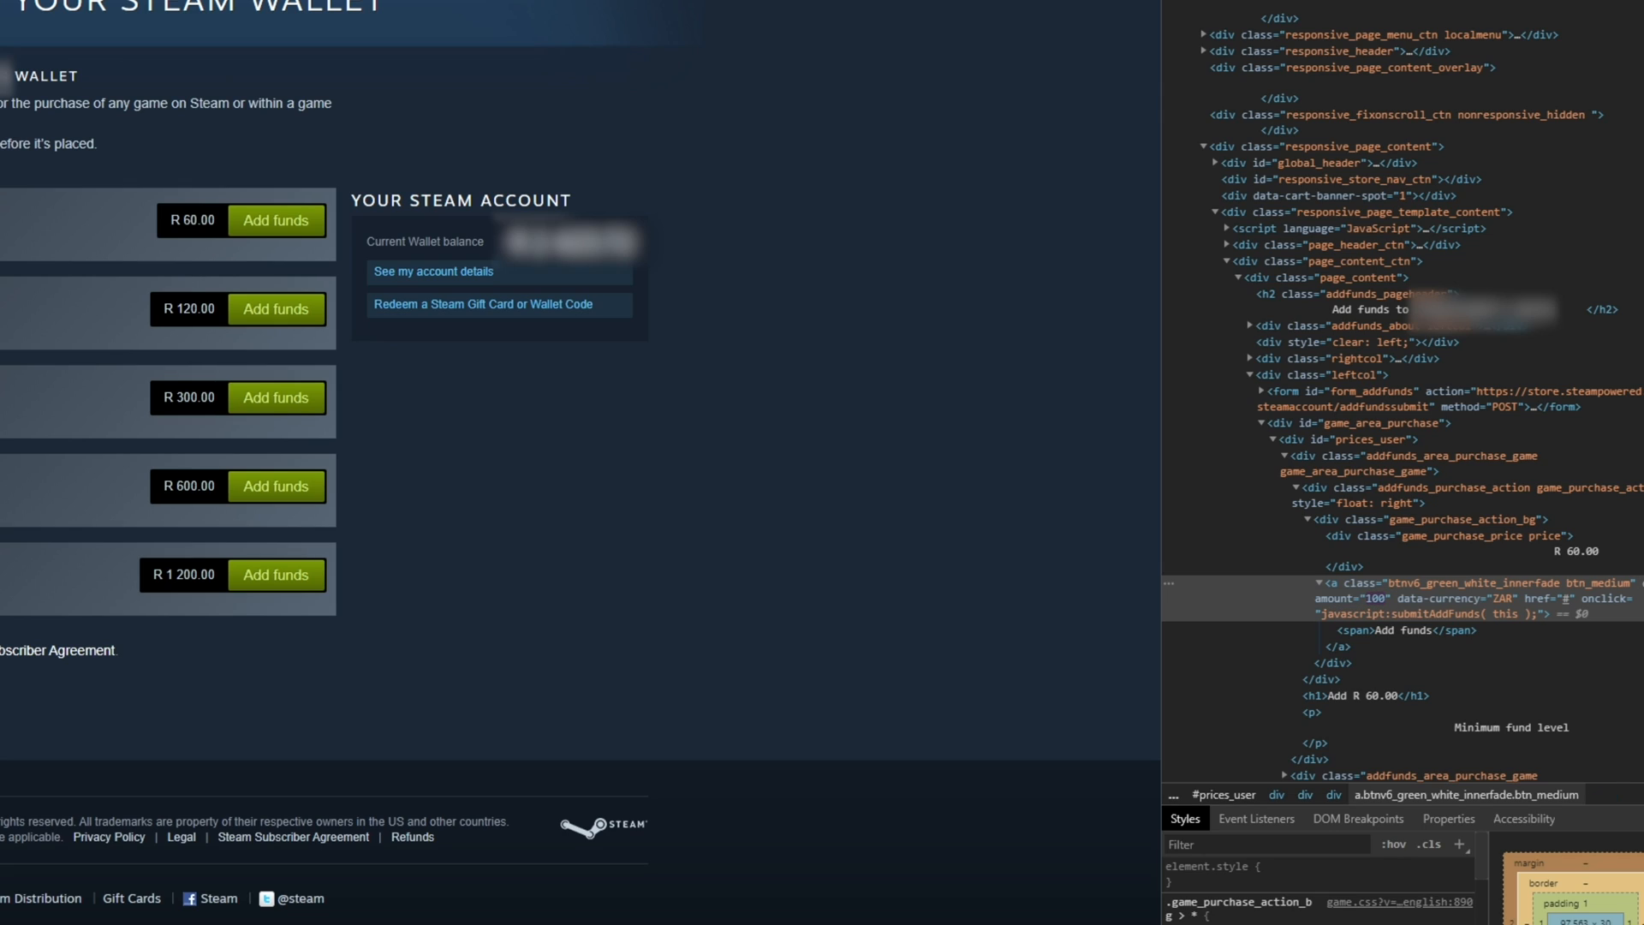
pyautogui.moveTo(122, 317)
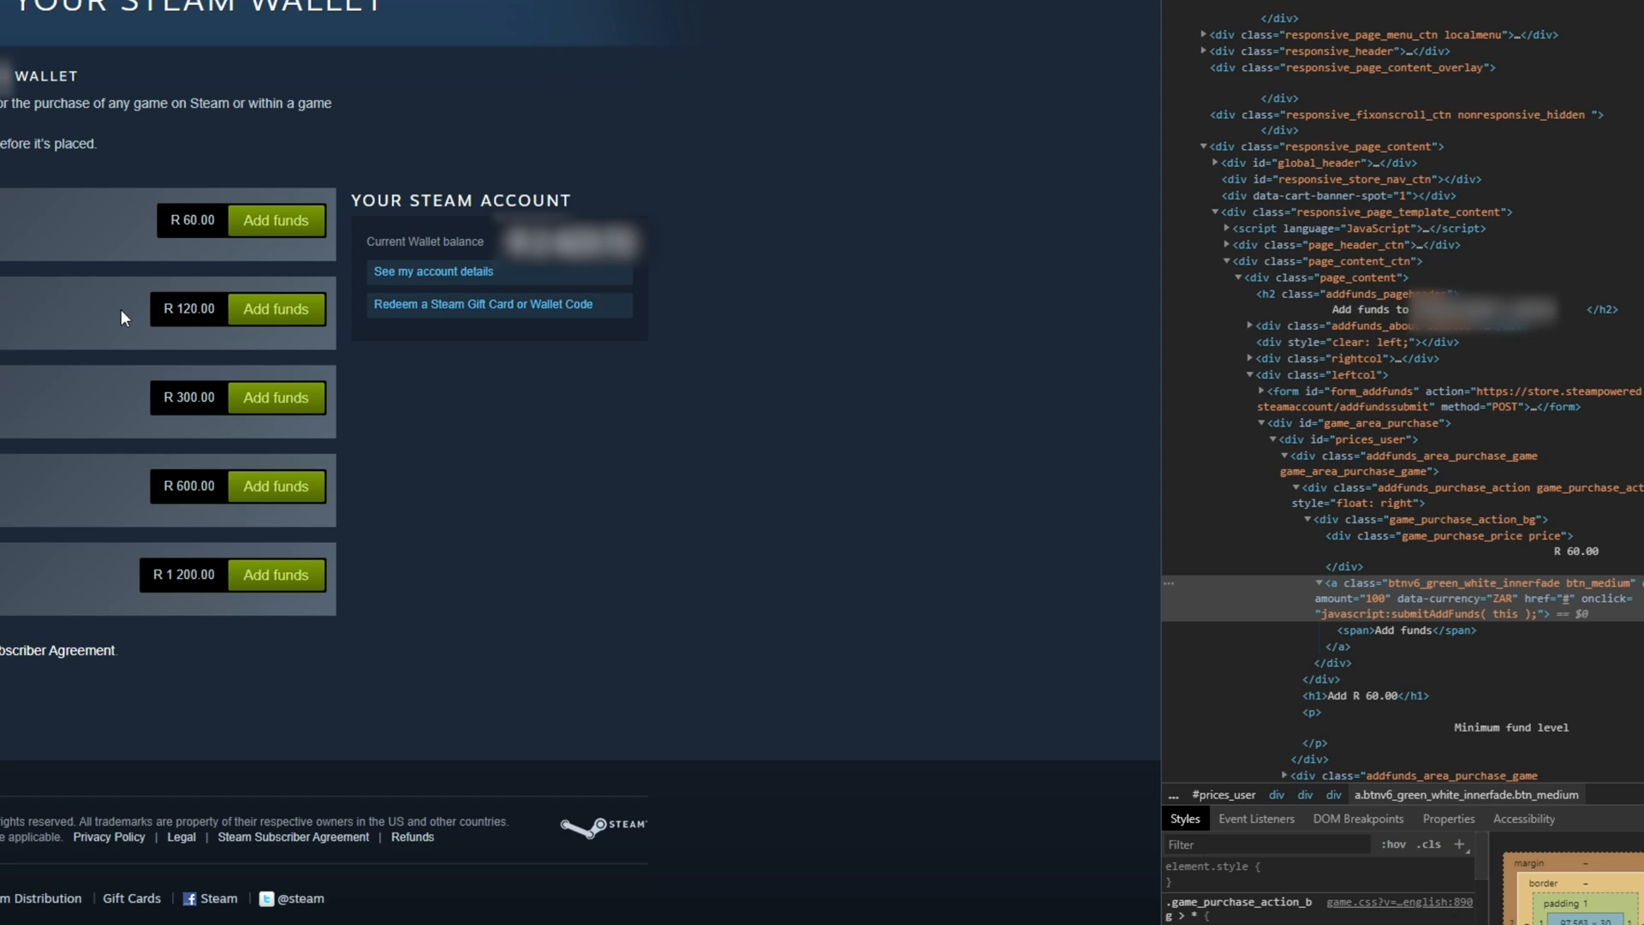
pyautogui.moveTo(275, 221)
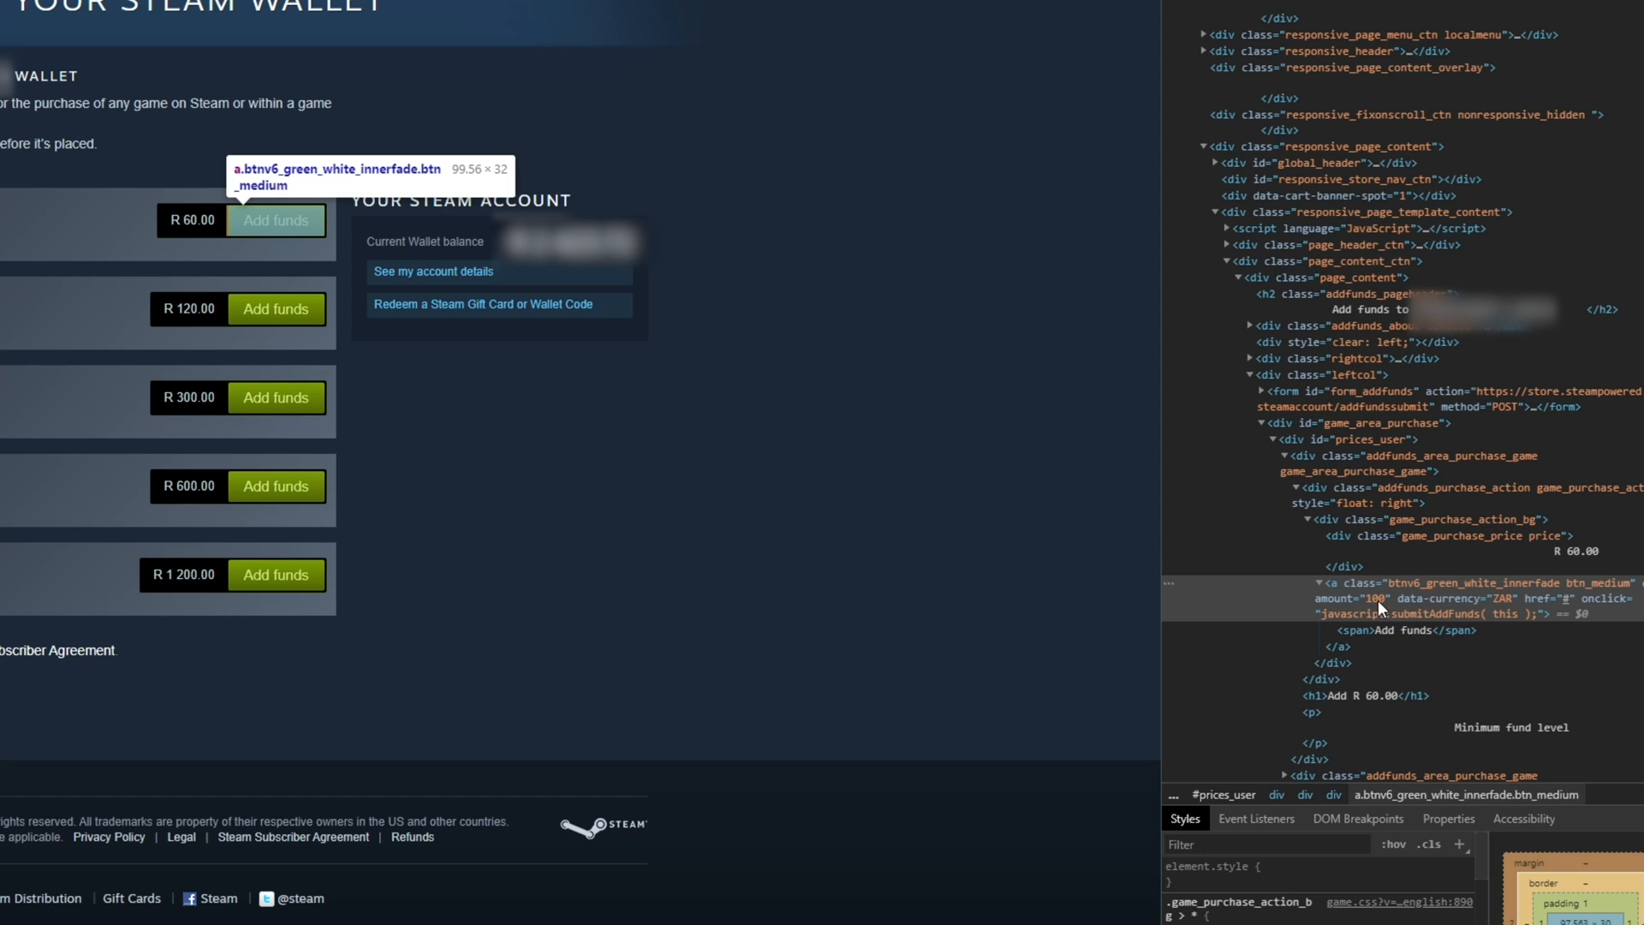
pyautogui.moveTo(1070, 440)
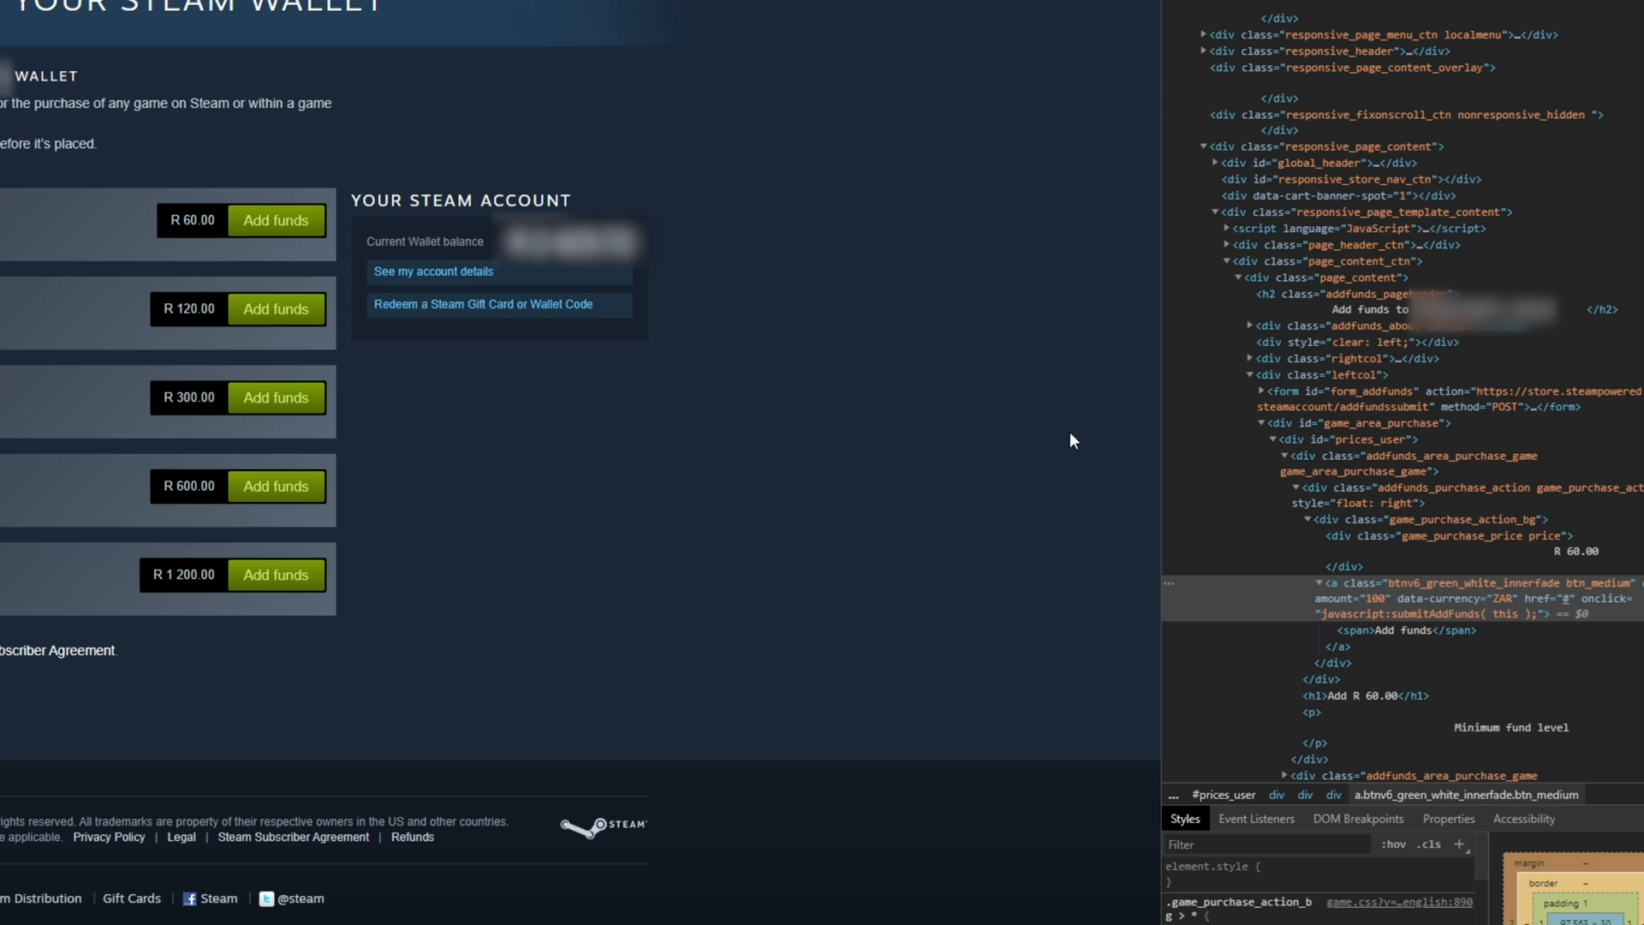
pyautogui.moveTo(986, 408)
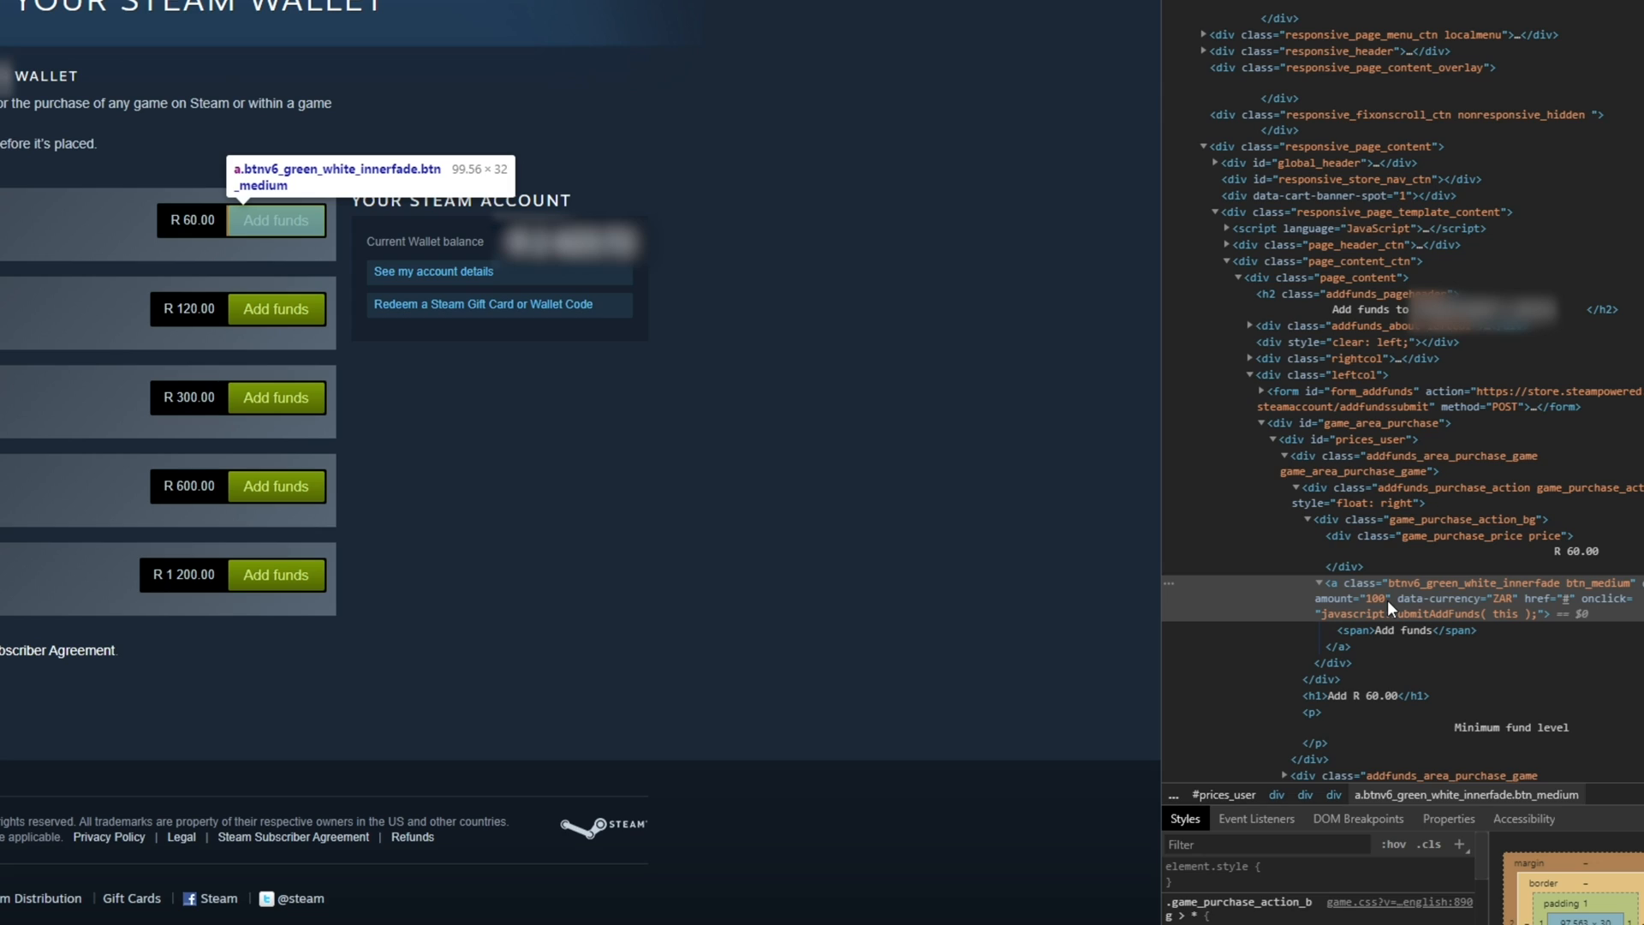
# Step: Edit the first Add funds button's data-amount value to 6253
pyautogui.click(1417, 599)
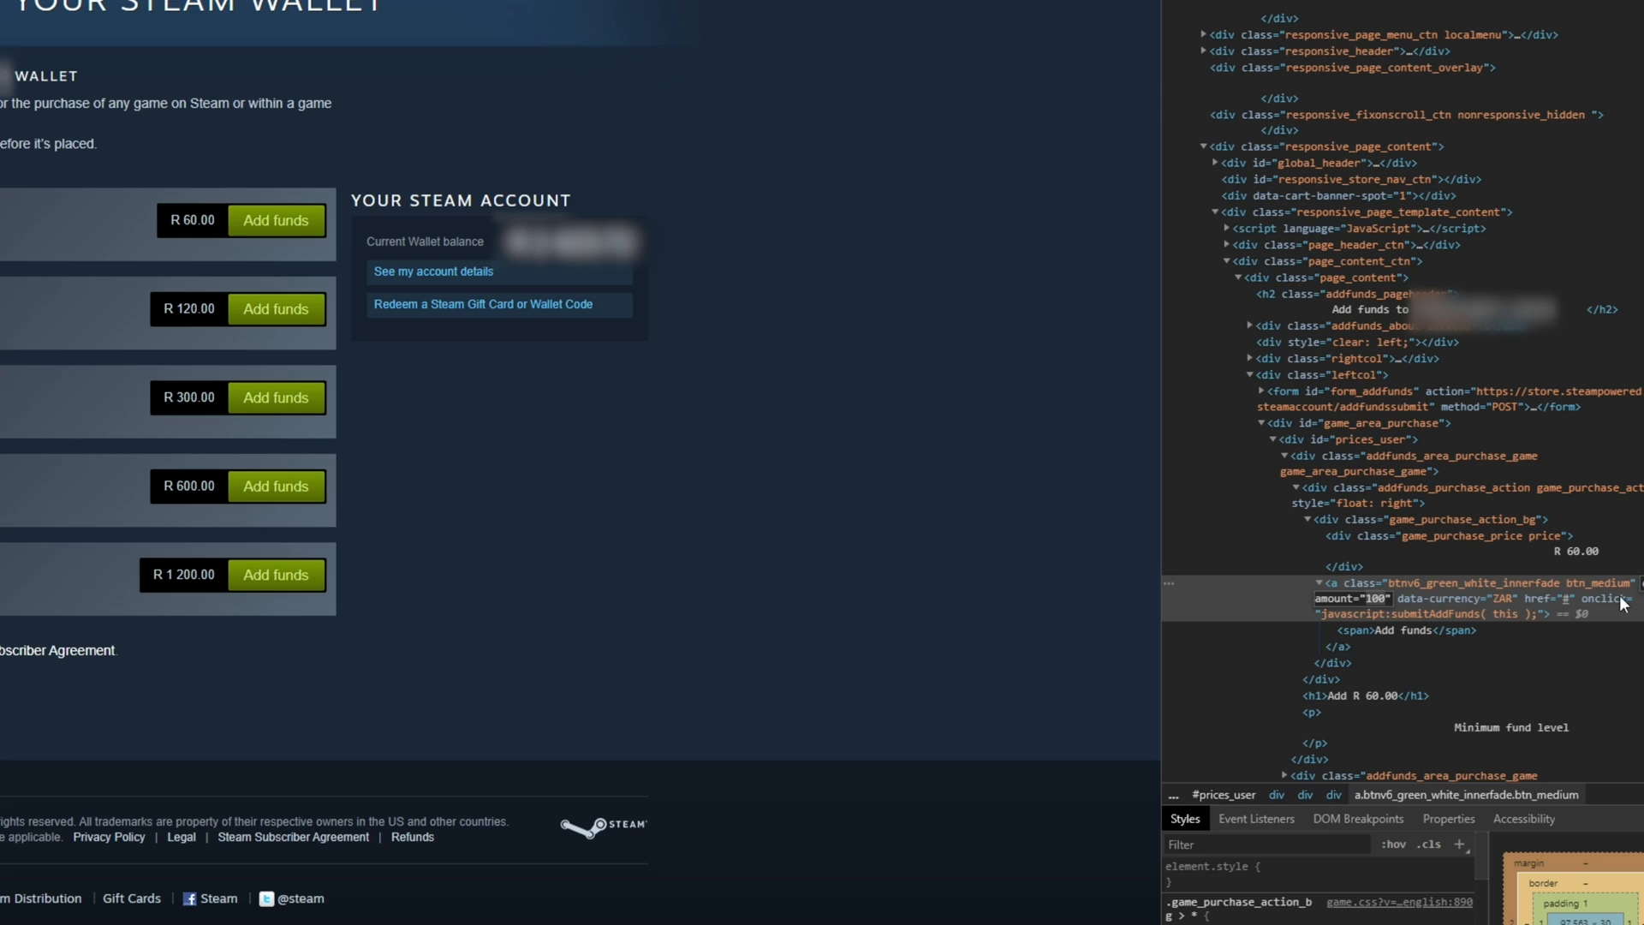
pyautogui.moveTo(1377, 609)
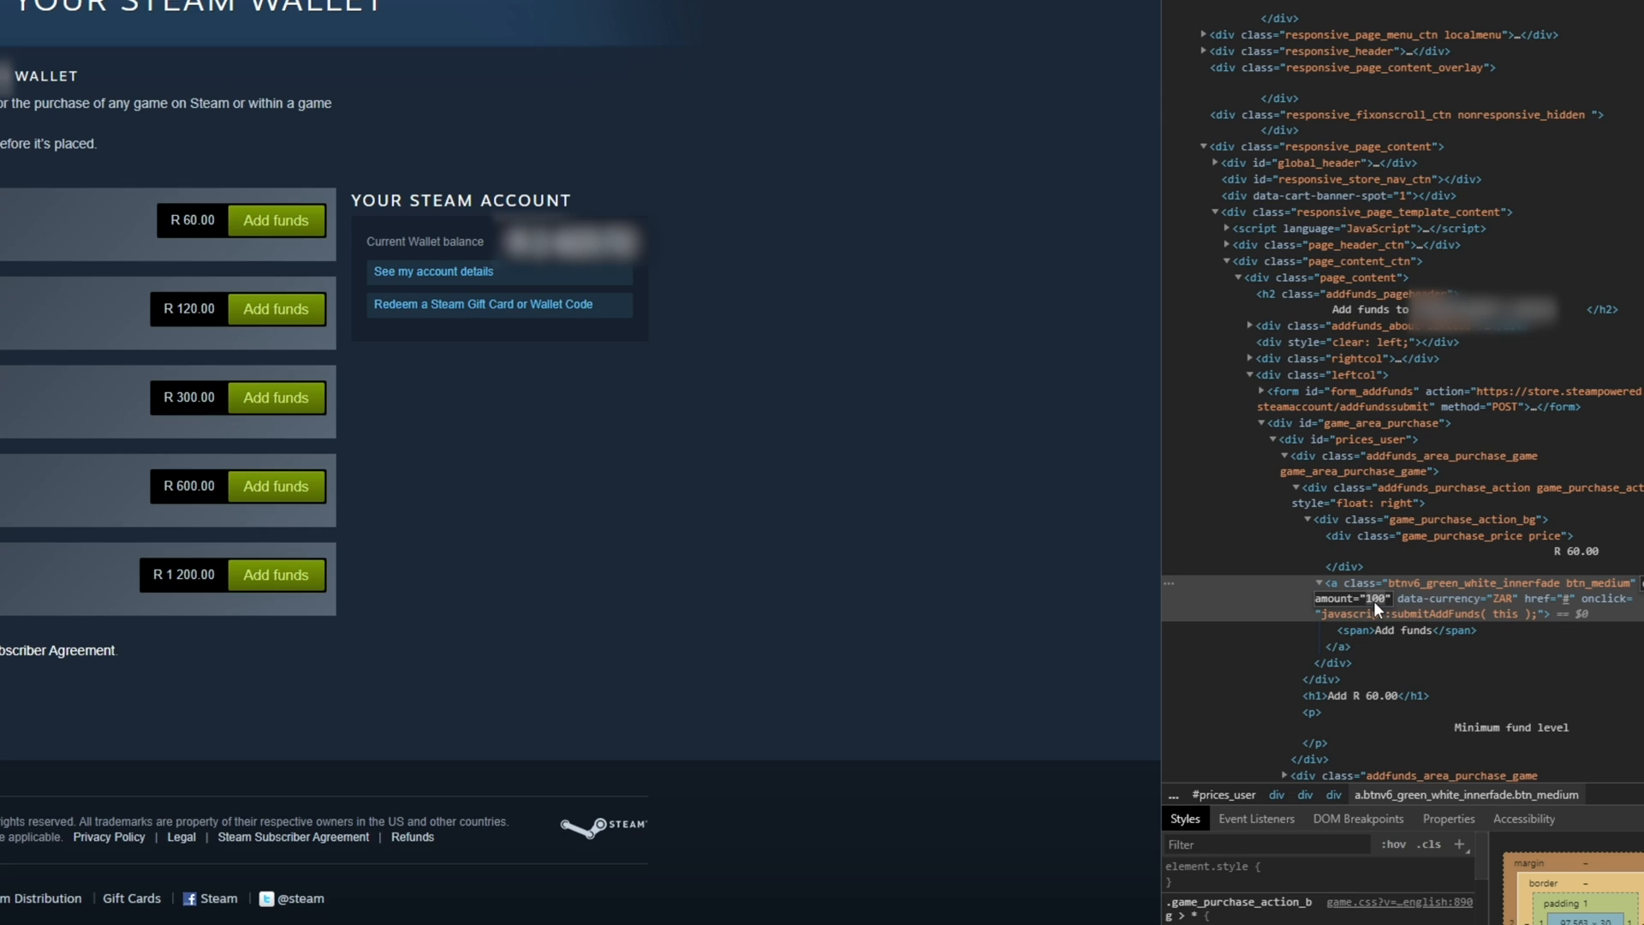
pyautogui.moveTo(1398, 631)
pyautogui.write('6253')
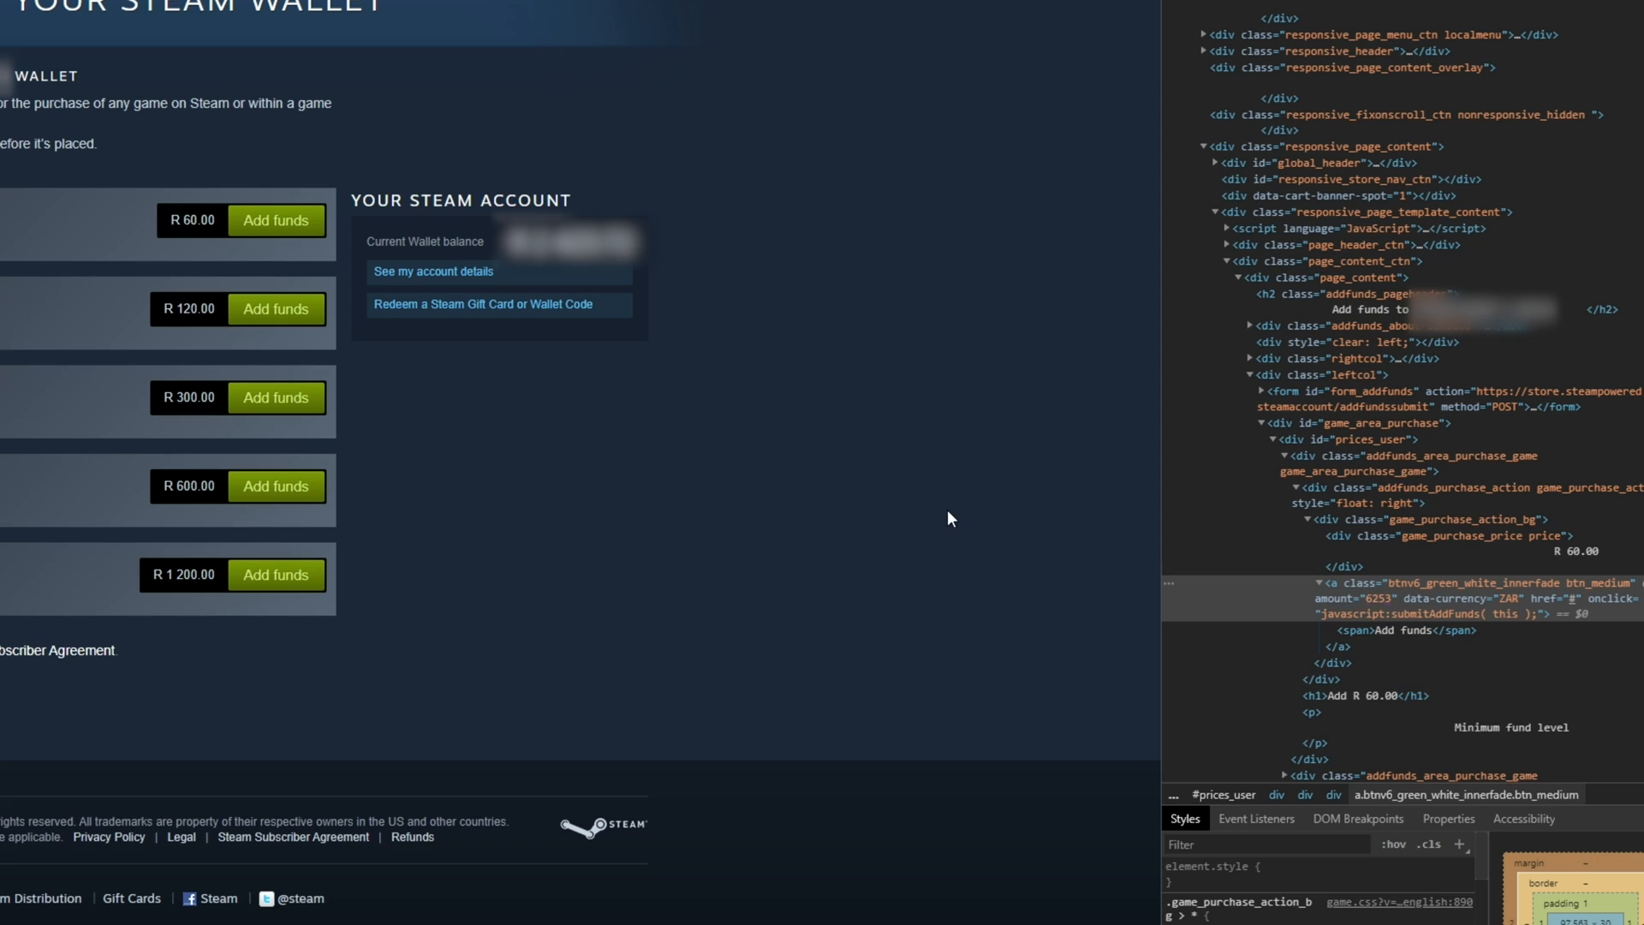
pyautogui.moveTo(485, 491)
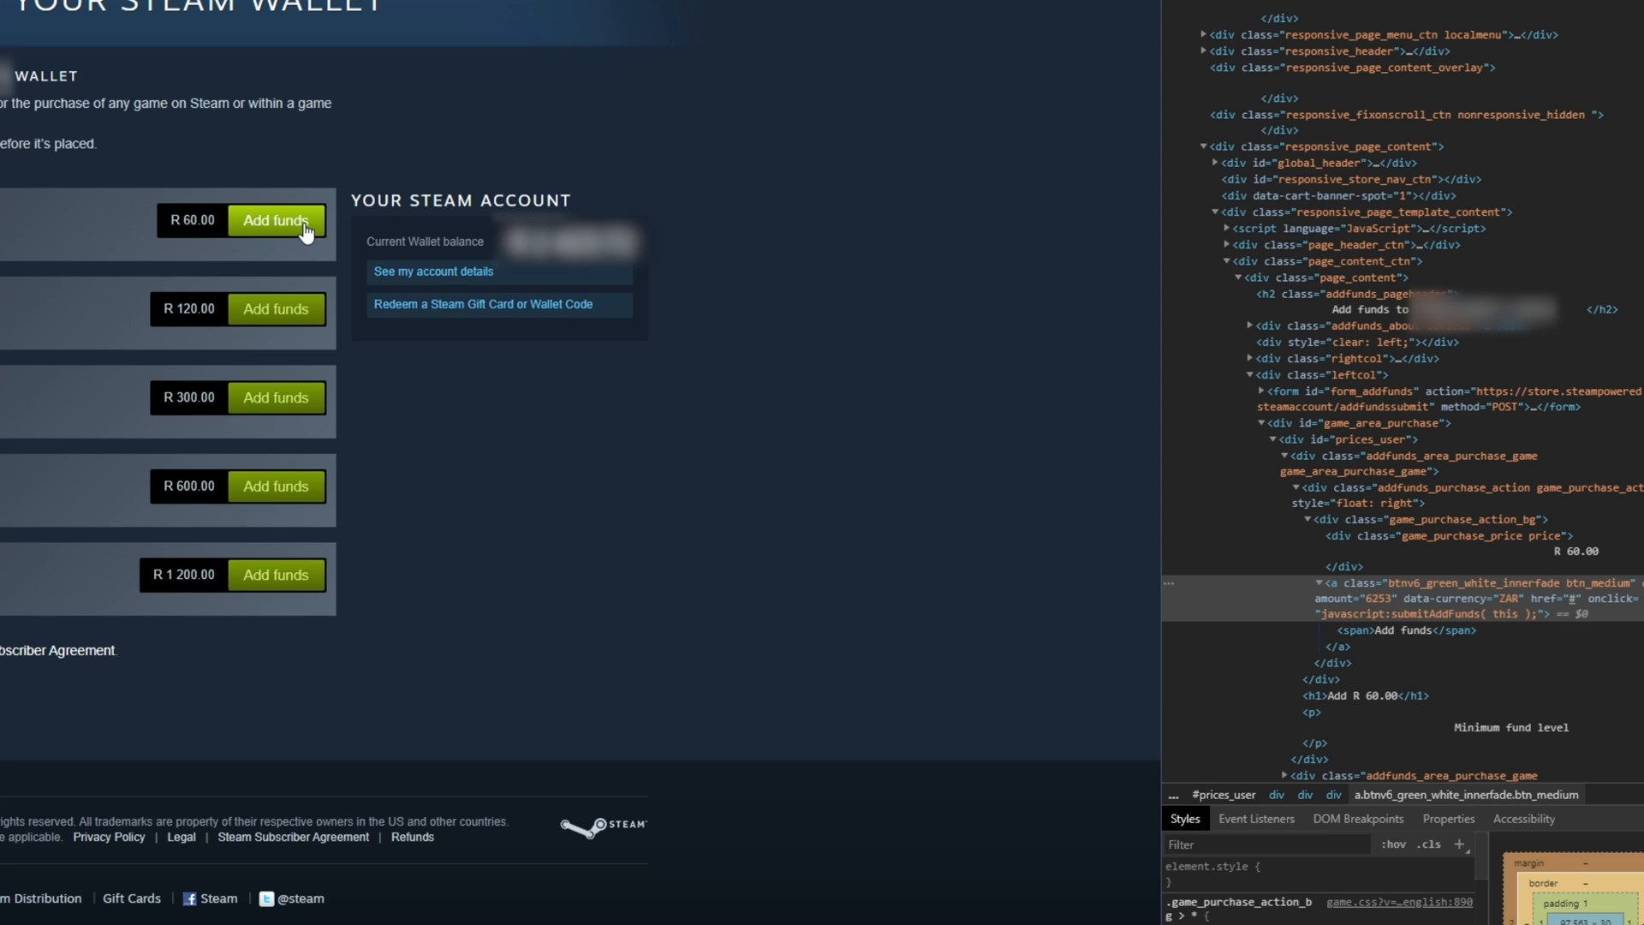
# Step: Buy funds at the edited amount and continue past payment details to order review
pyautogui.click(276, 221)
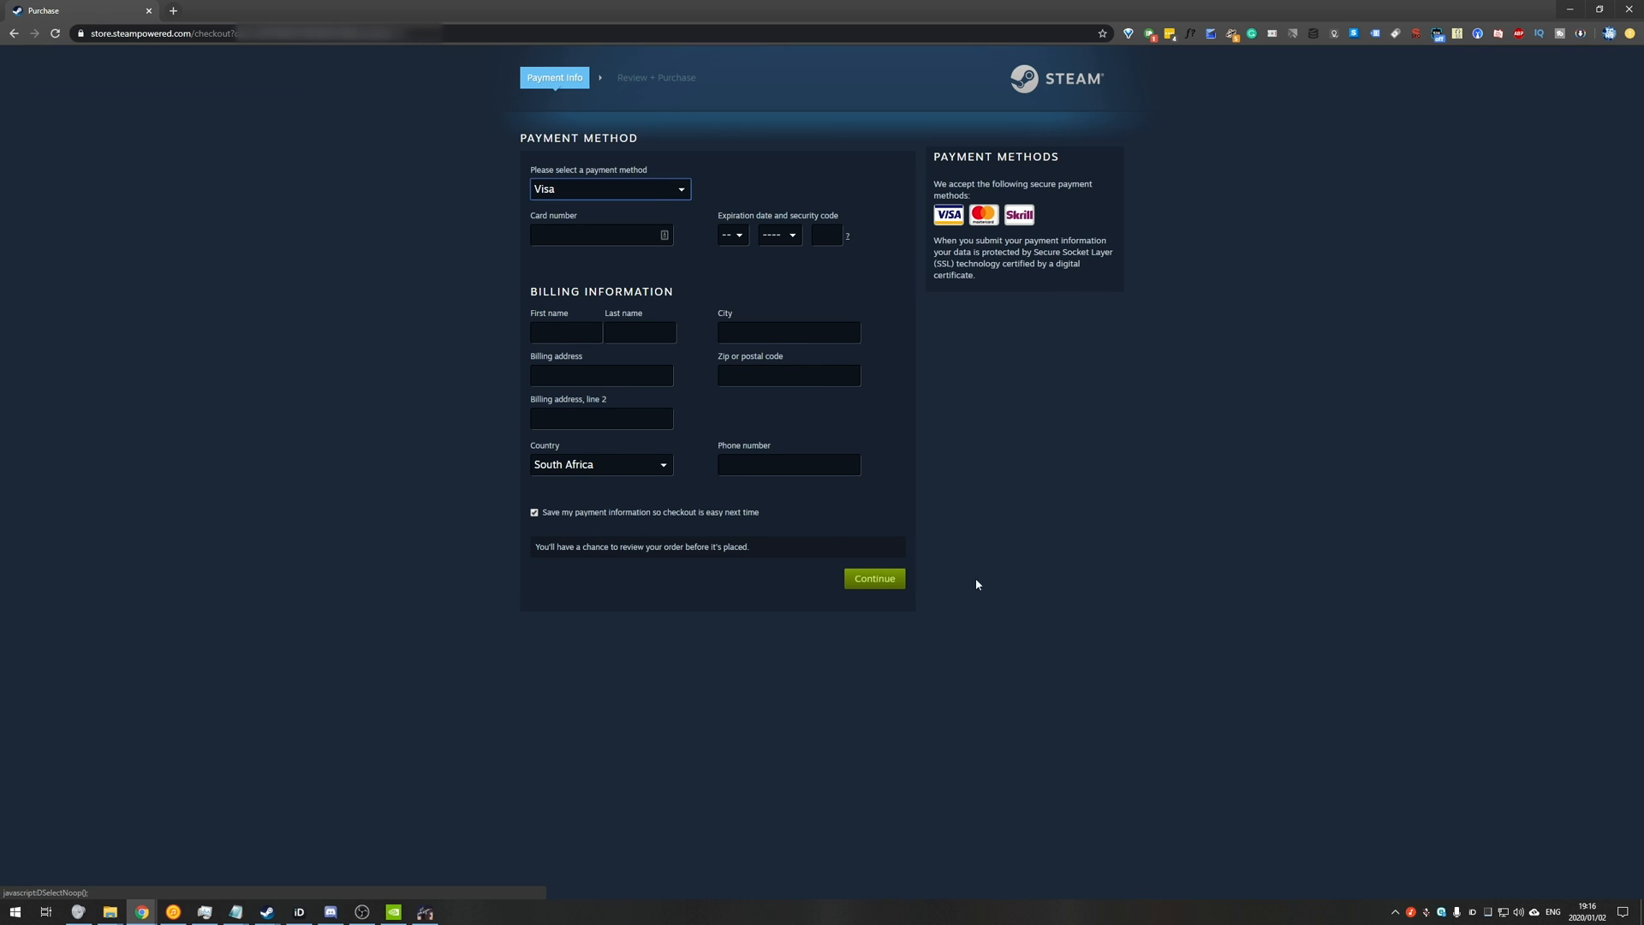
pyautogui.moveTo(857, 315)
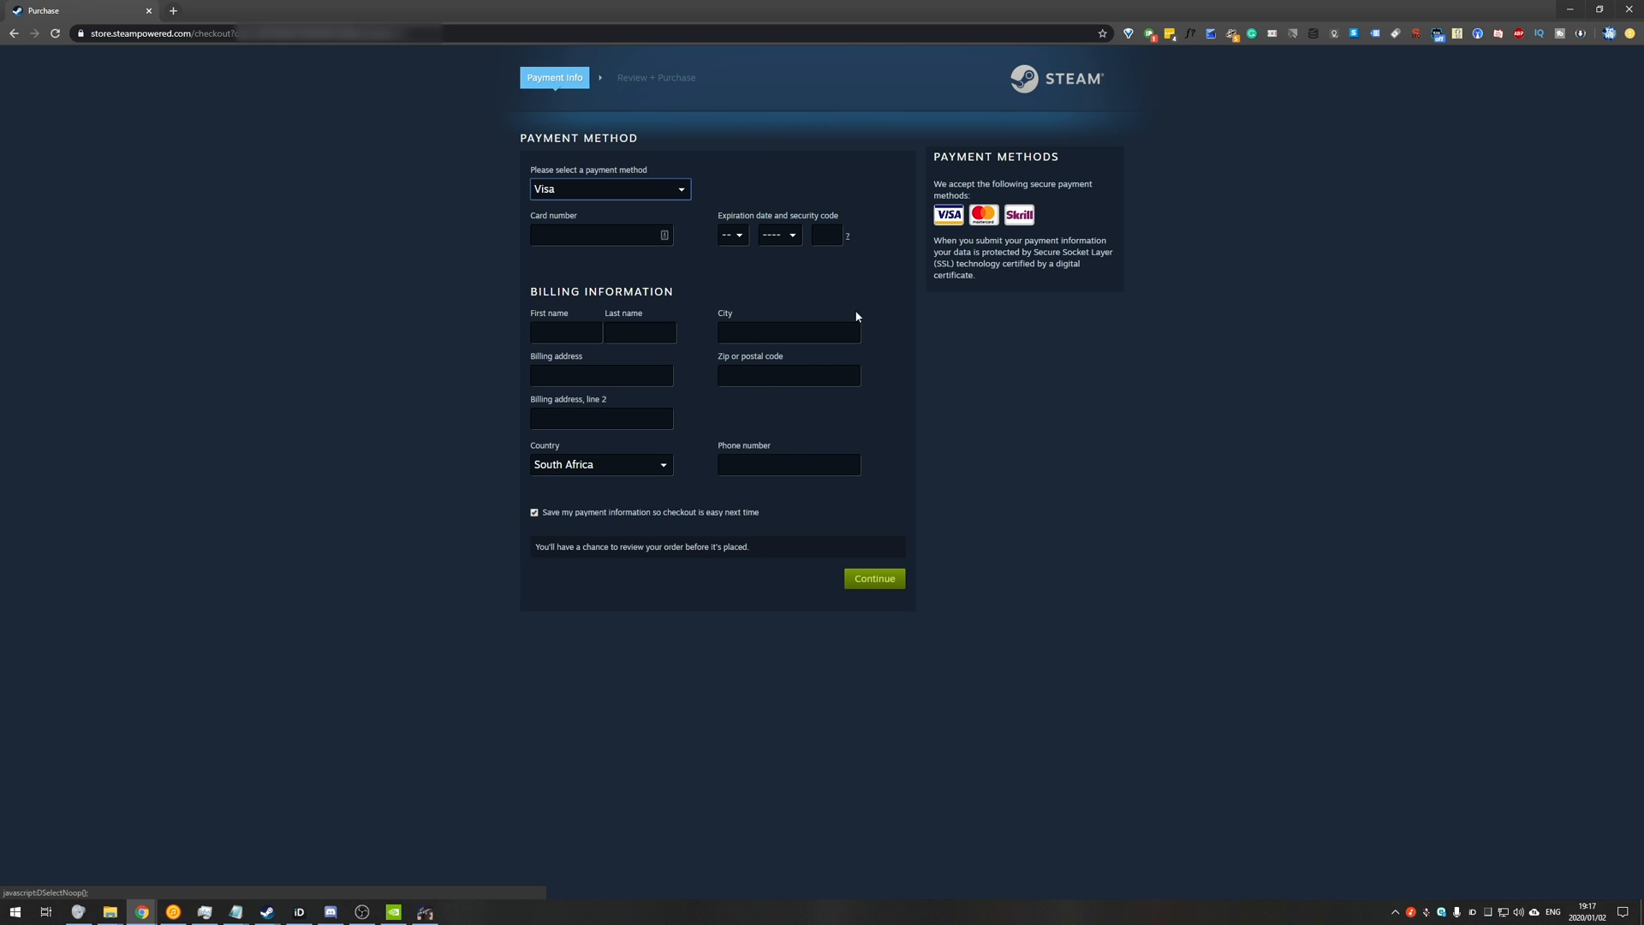
pyautogui.click(871, 577)
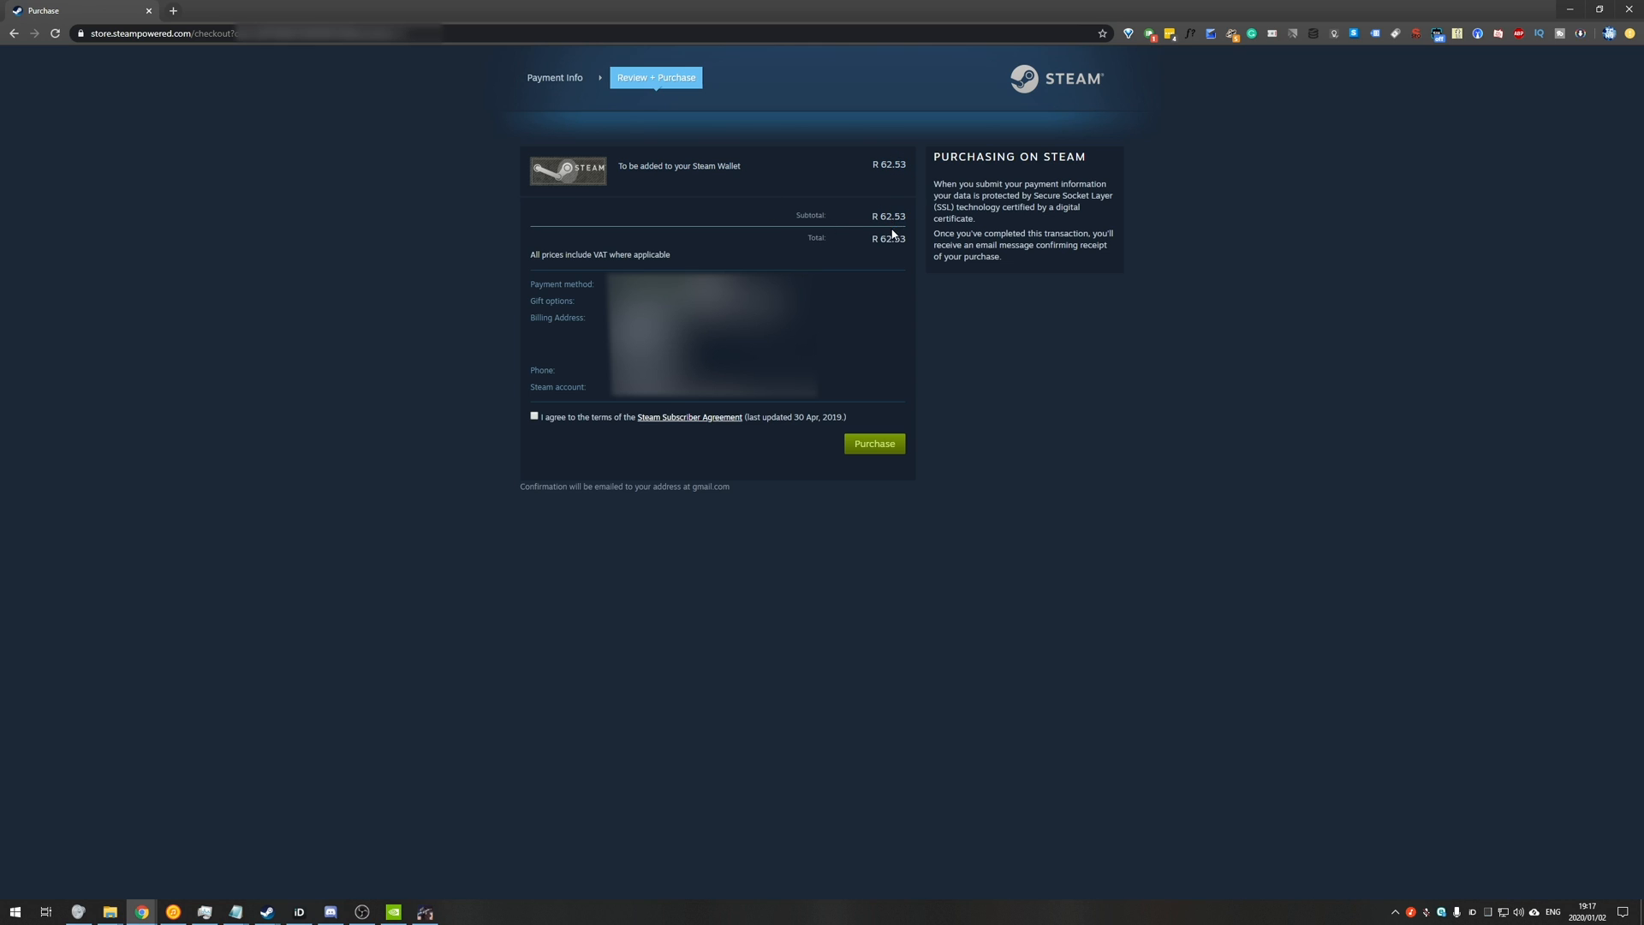
pyautogui.moveTo(889, 235)
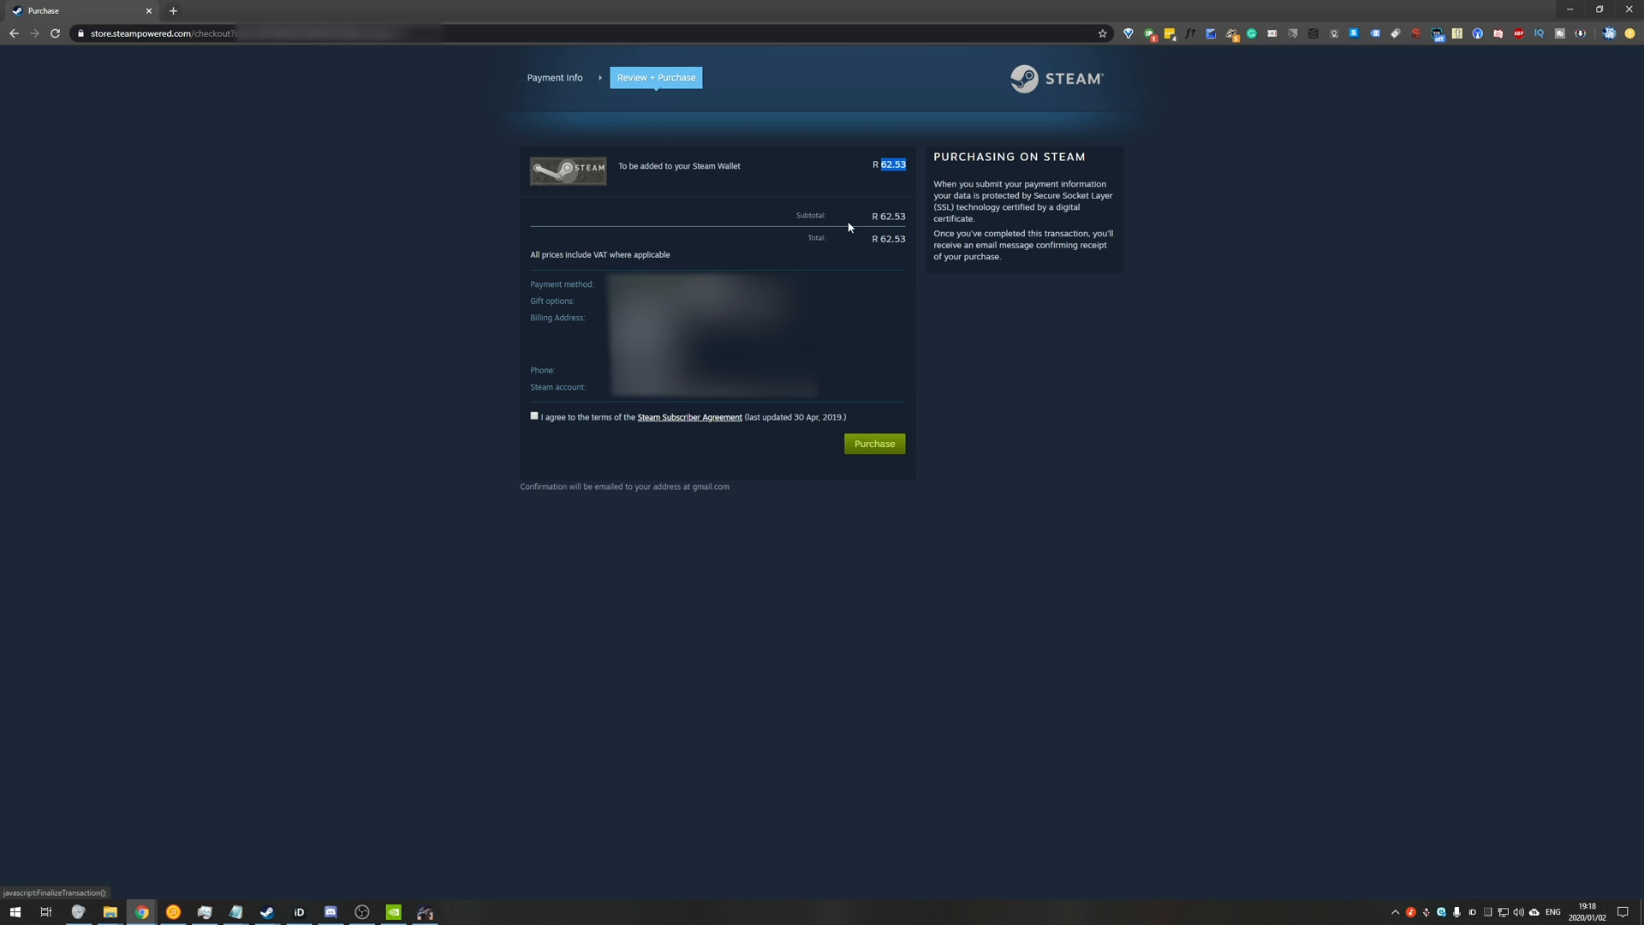
pyautogui.moveTo(879, 189)
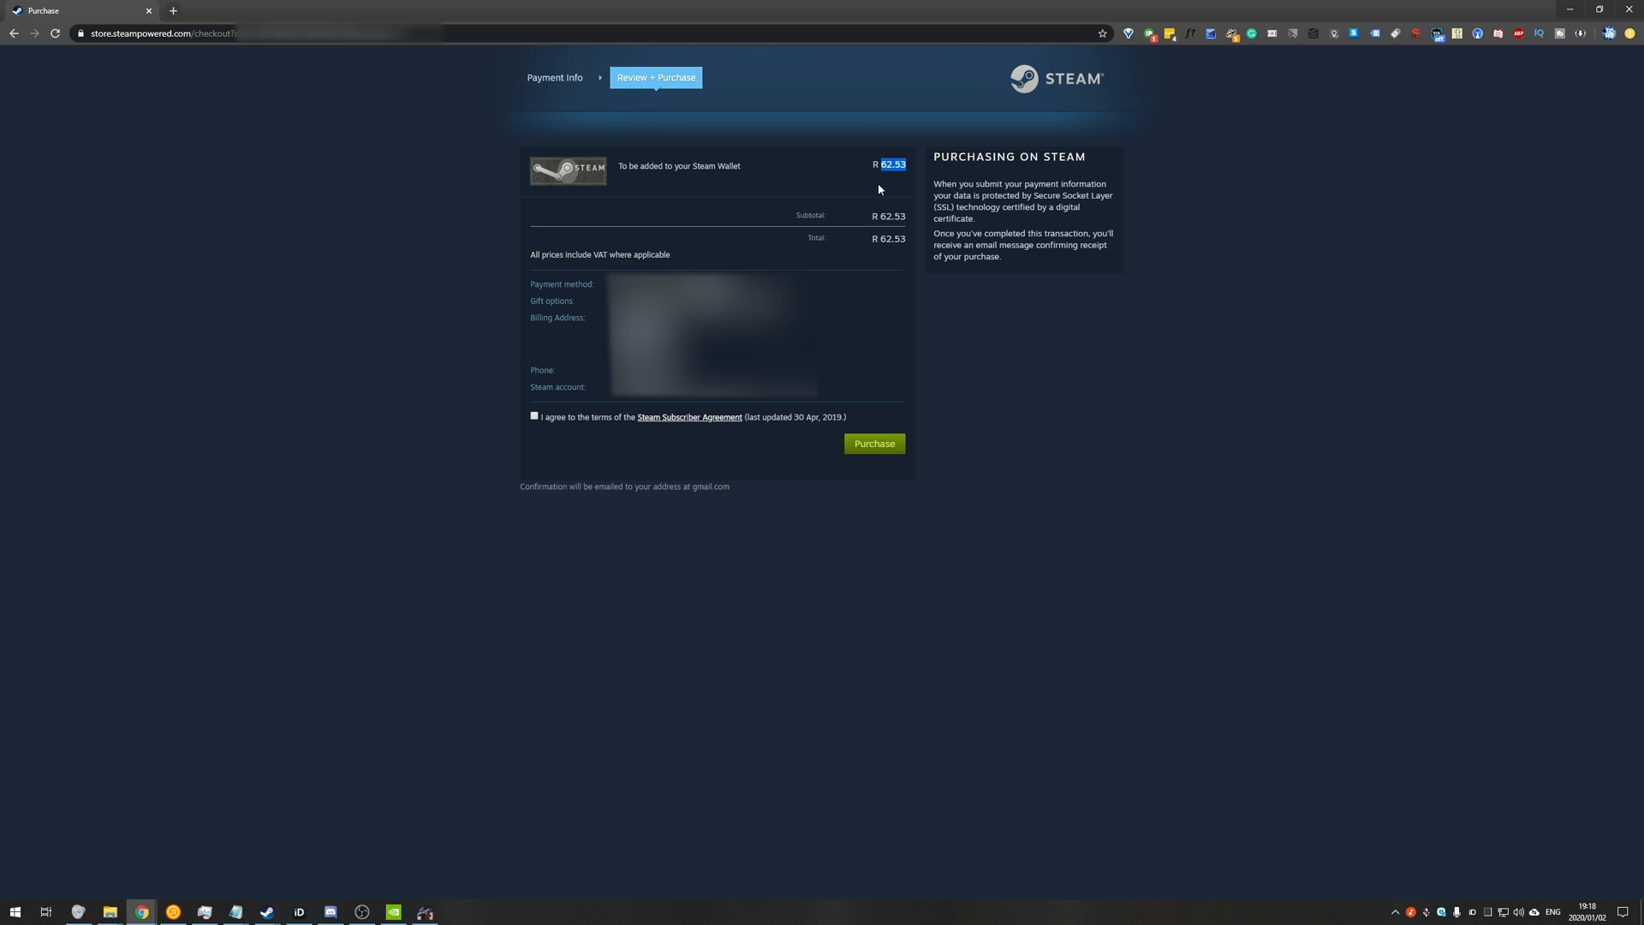
pyautogui.moveTo(853, 193)
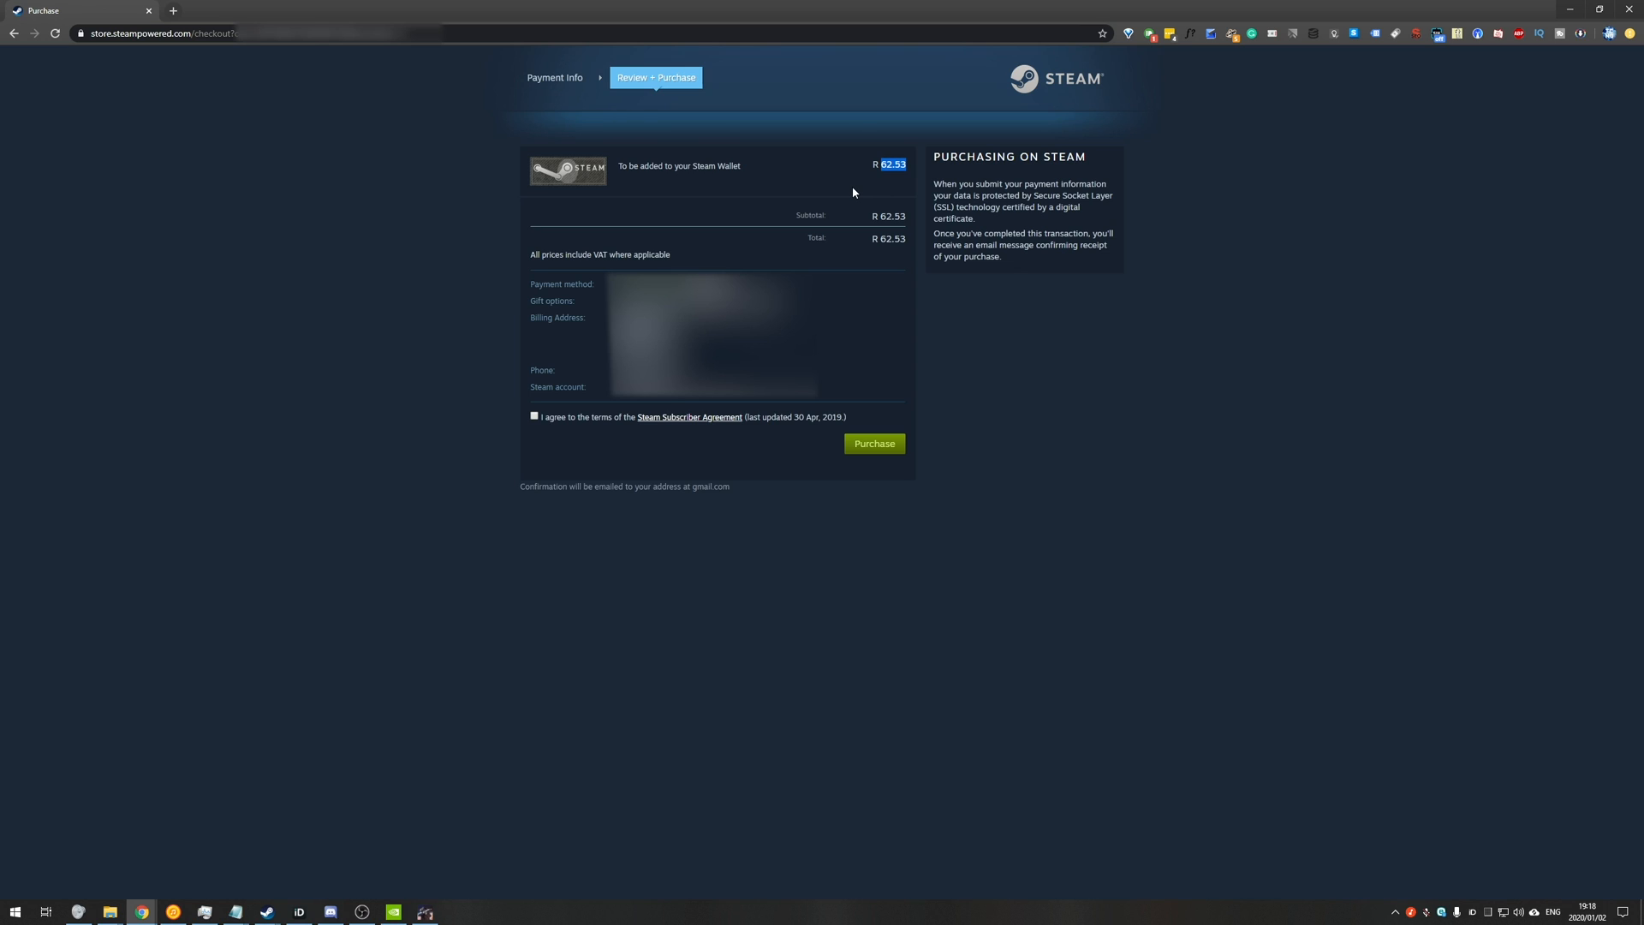
pyautogui.moveTo(250, 65)
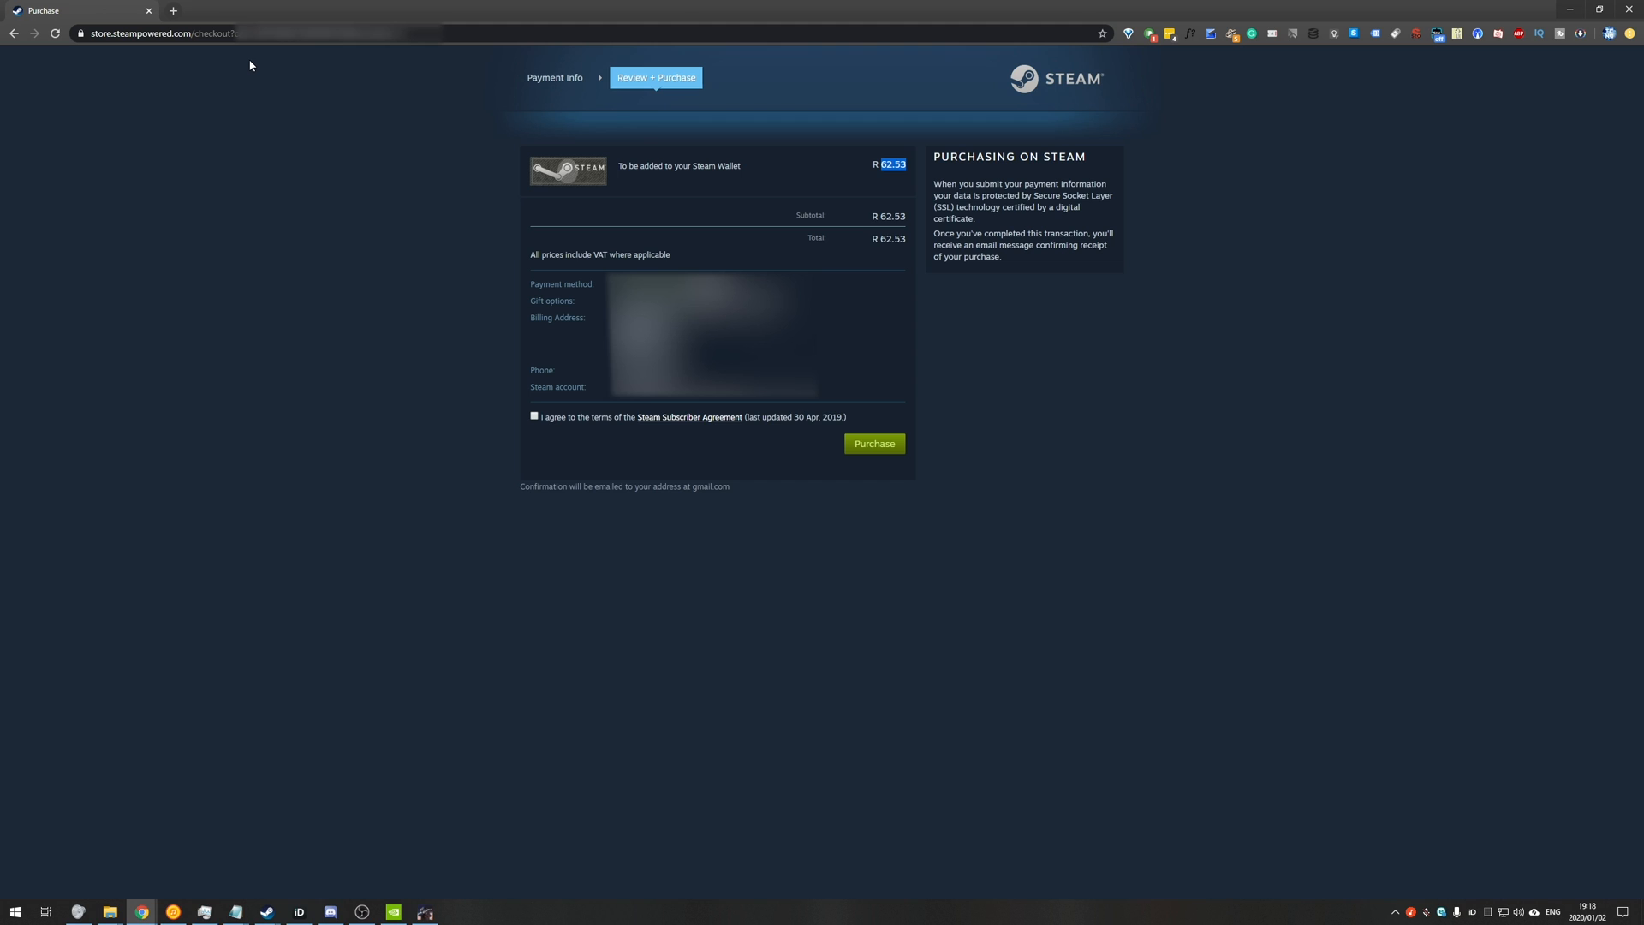
pyautogui.moveTo(663, 233)
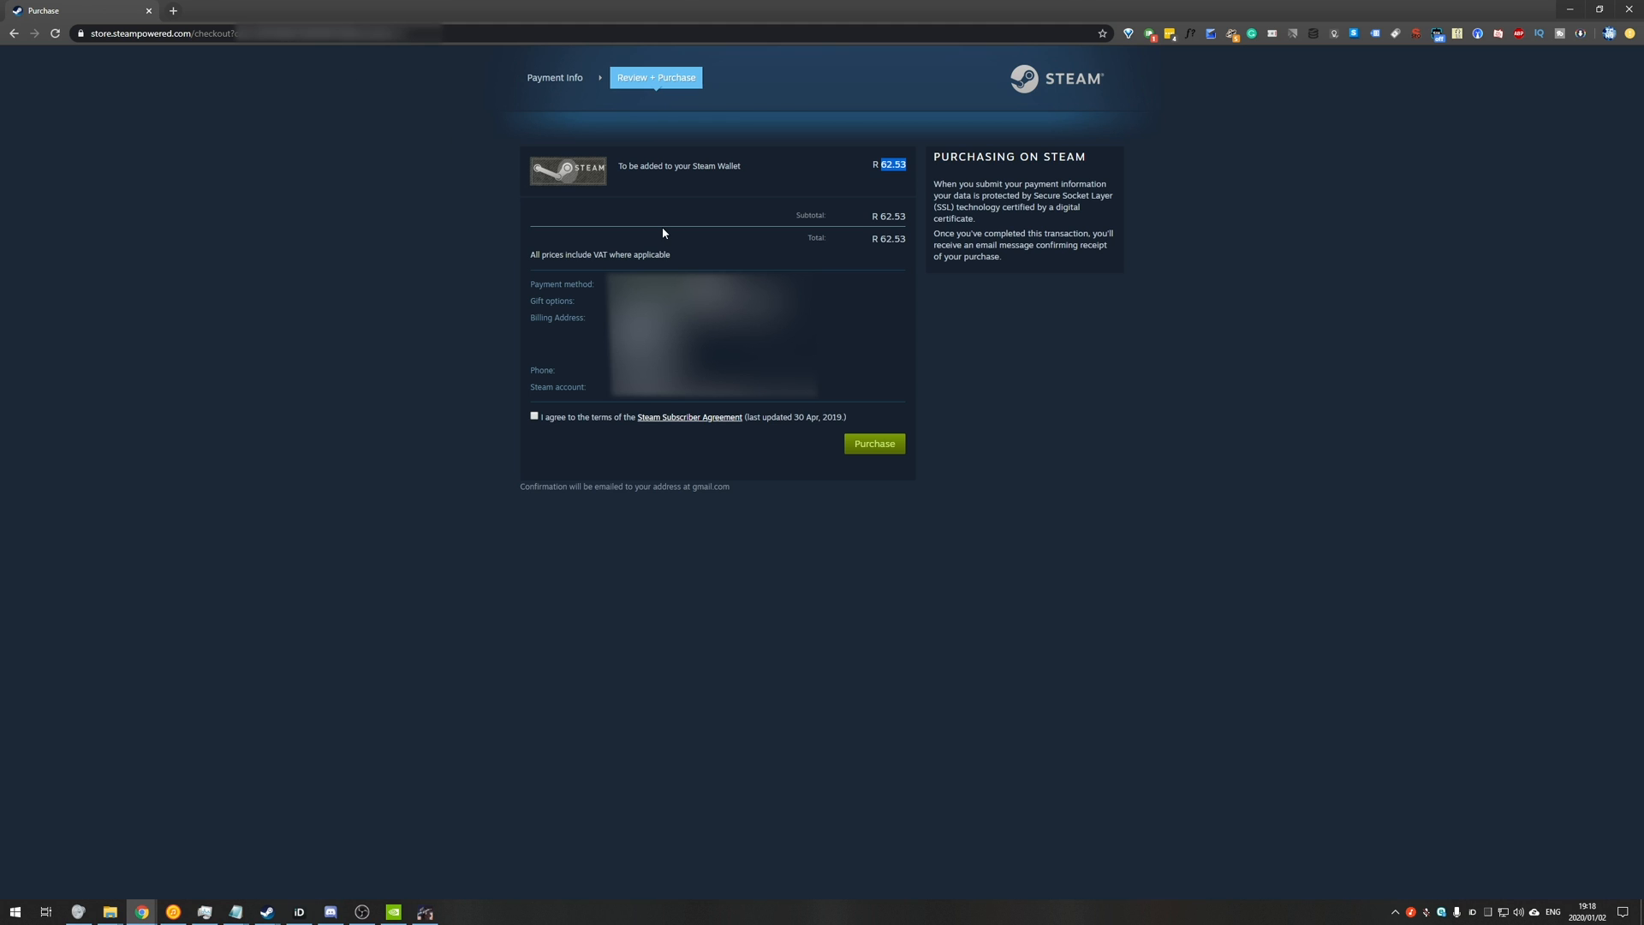
pyautogui.moveTo(539, 226)
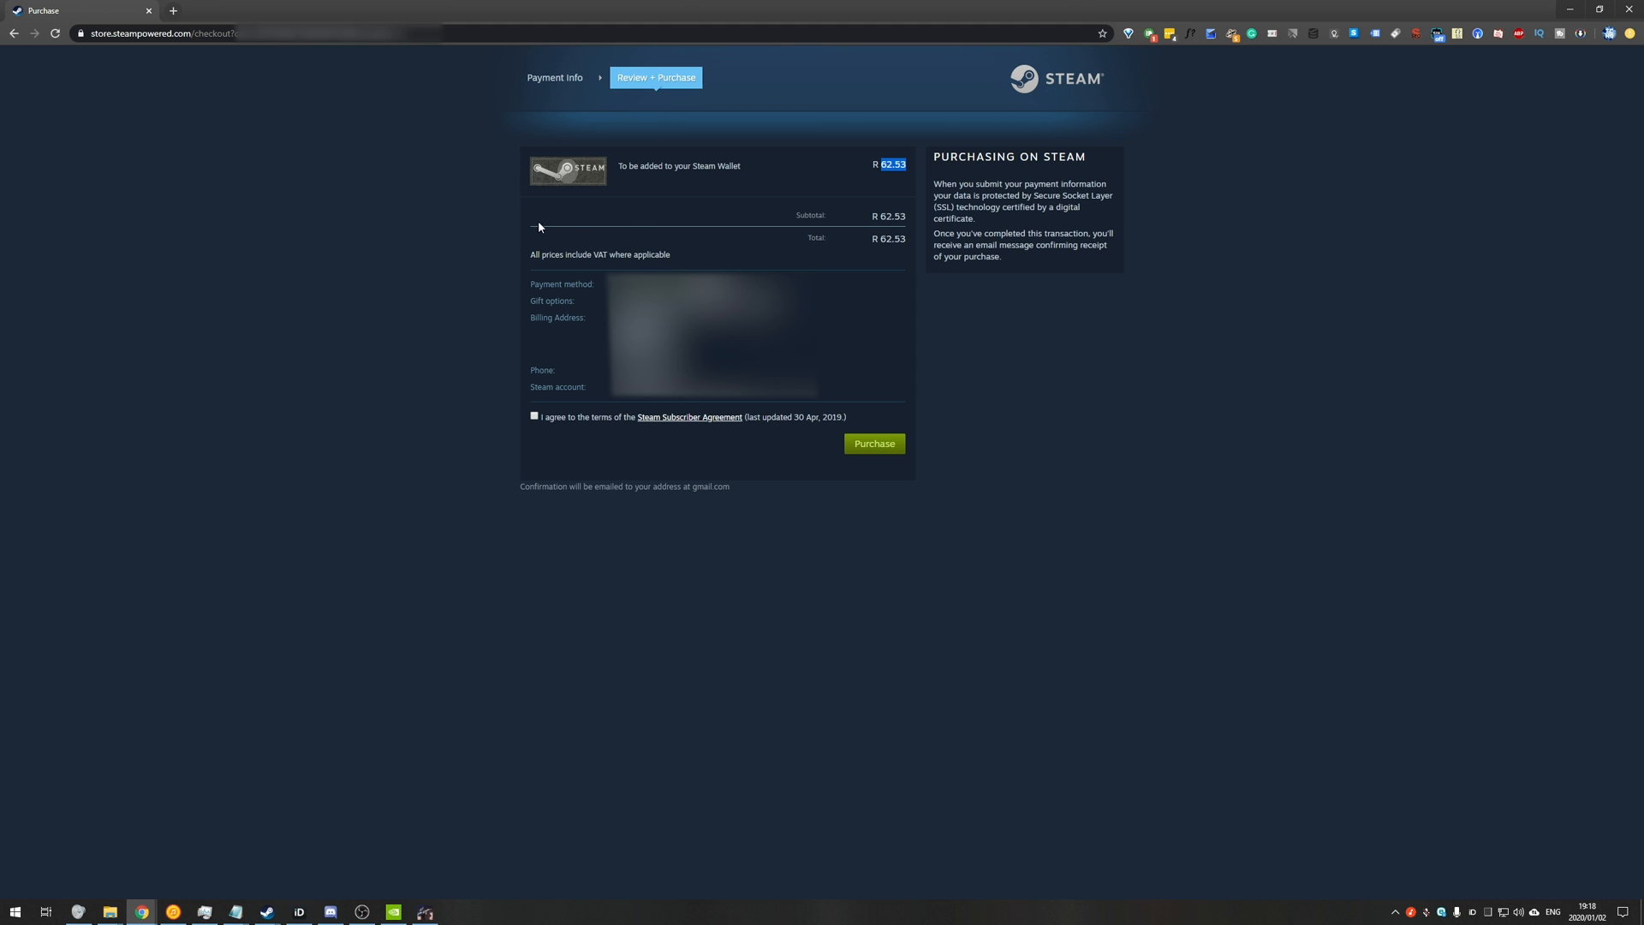